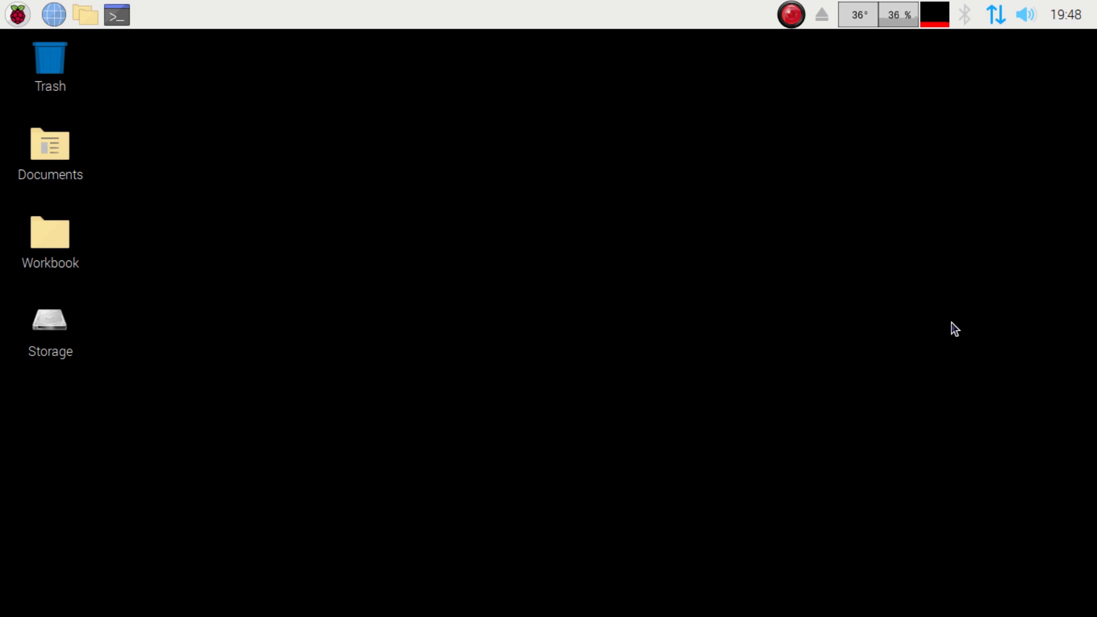
Step: Launch LXTerminal from the top taskbar to get a home-folder command prompt
left_click(115, 14)
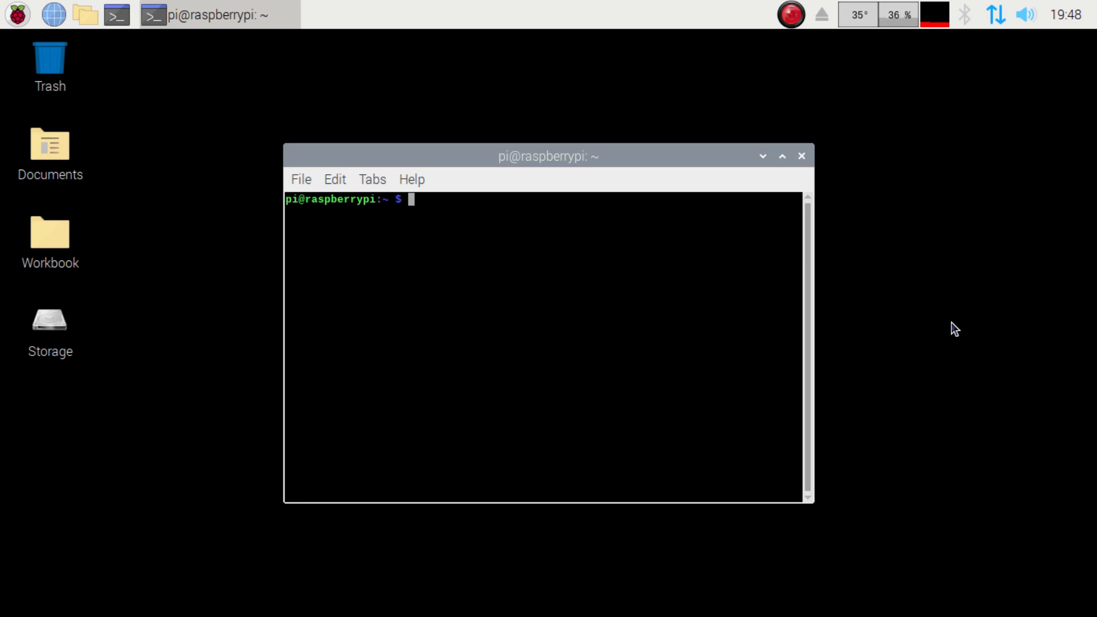
Step: Run sudo apt-get install libdvd-pkg, which reports it is already the newest version
type("S")
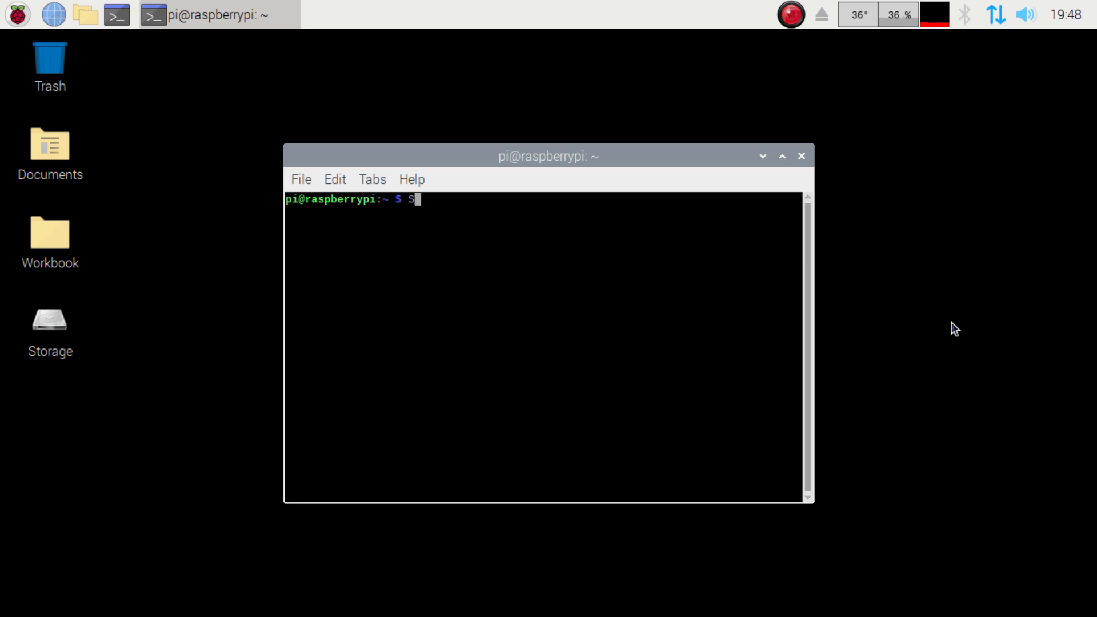
type("udo apt-get in")
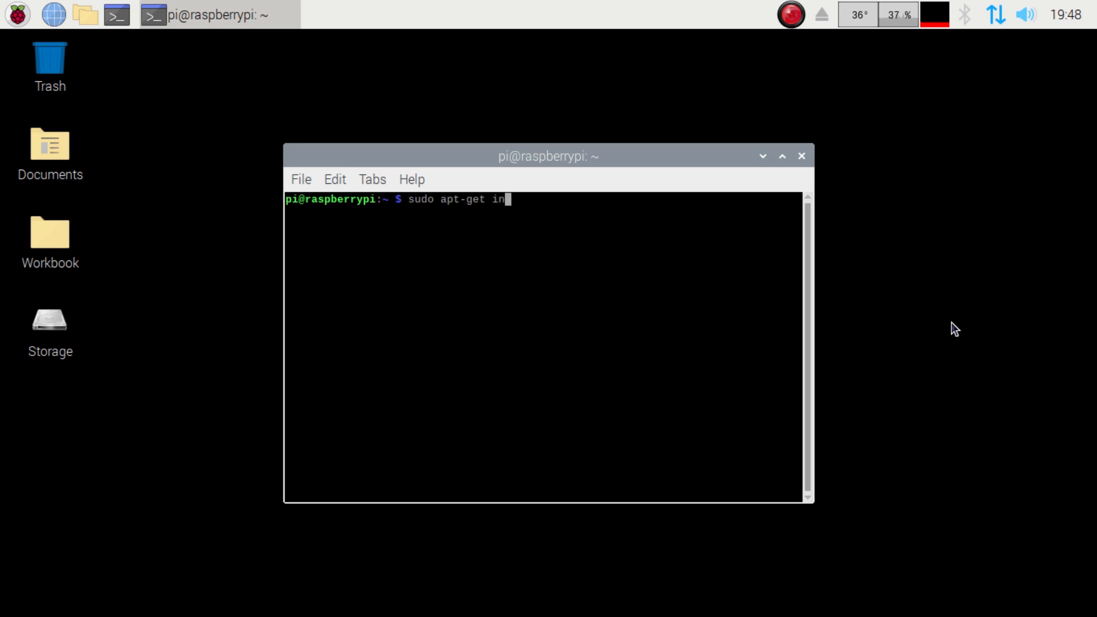
type("stall libd")
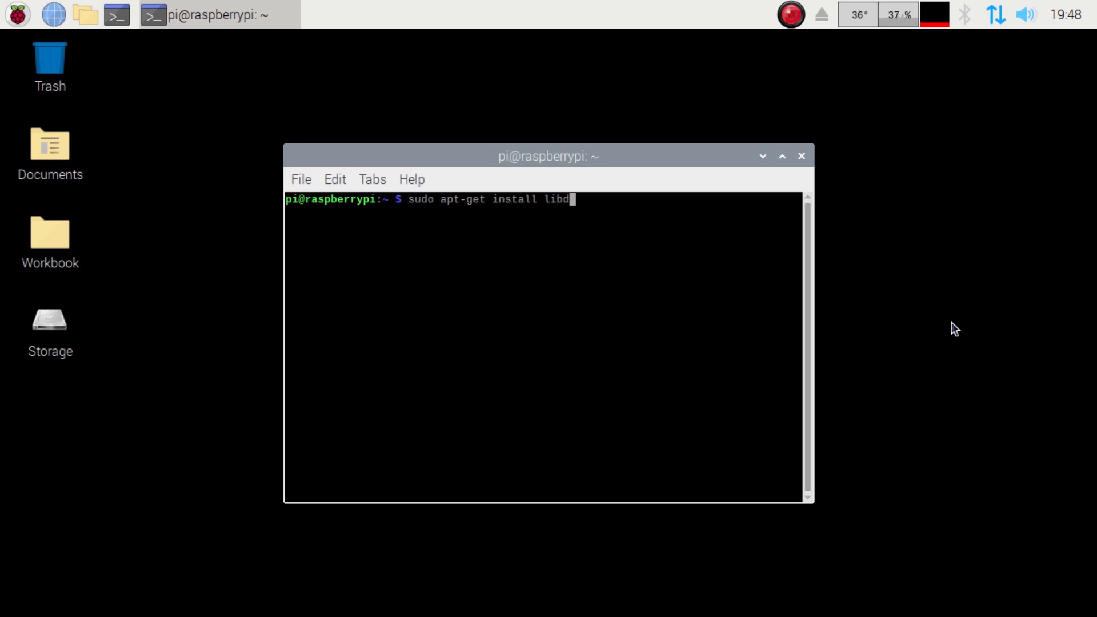
type("vd-pk")
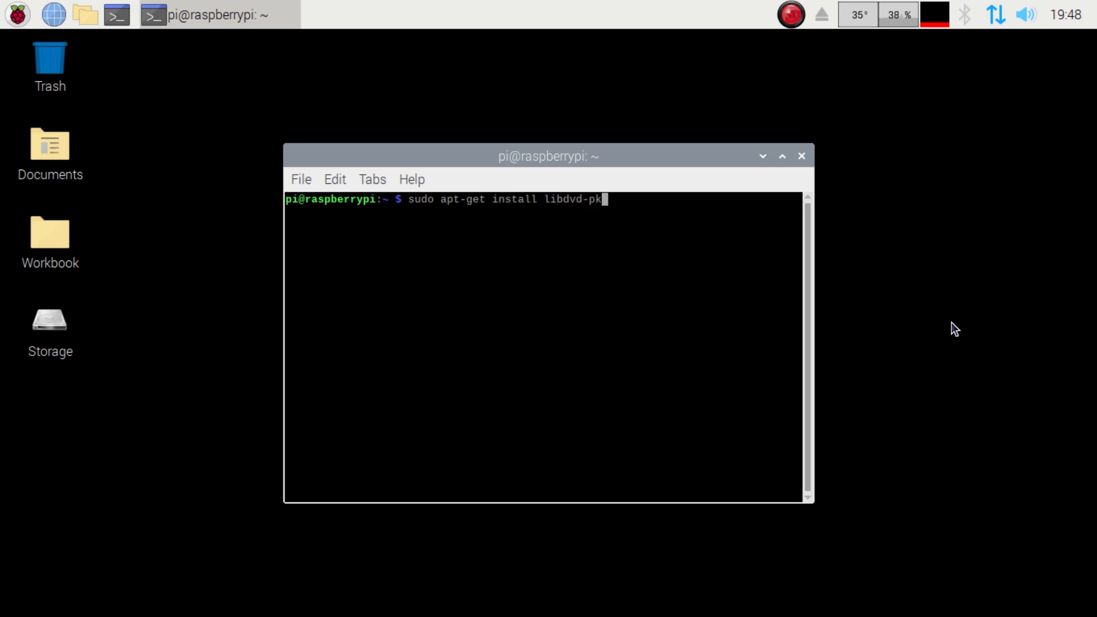
type("g")
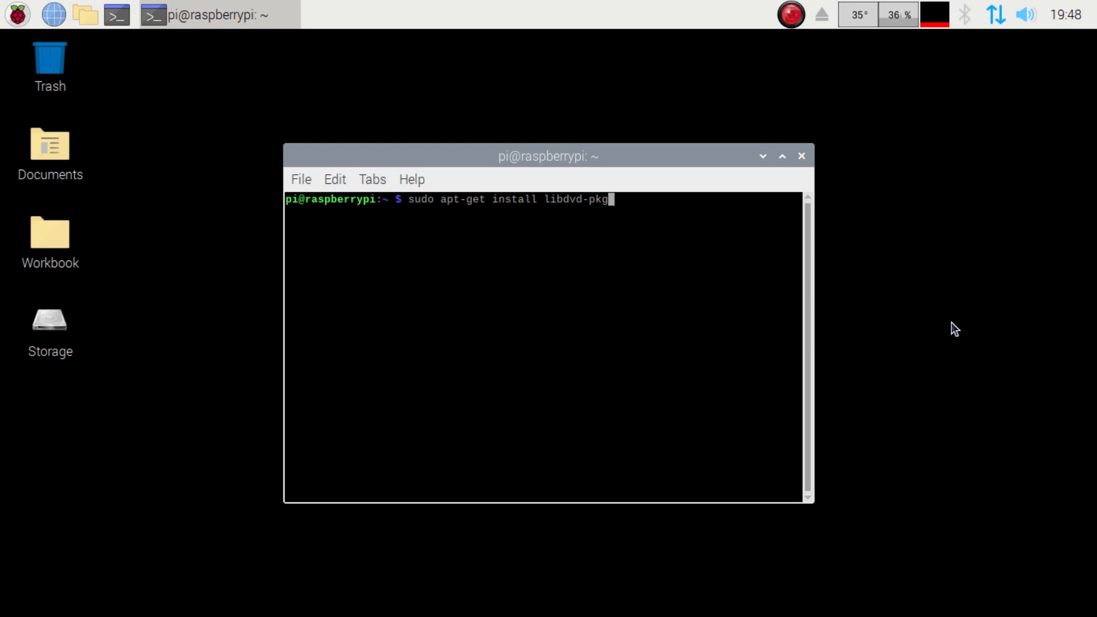
key("Return")
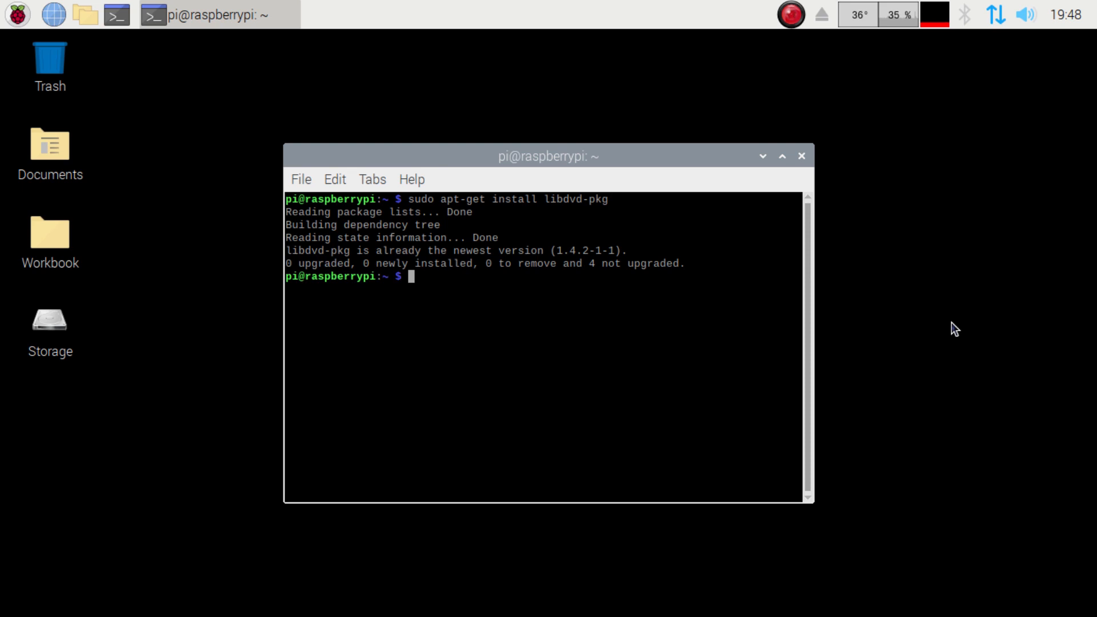
type("s")
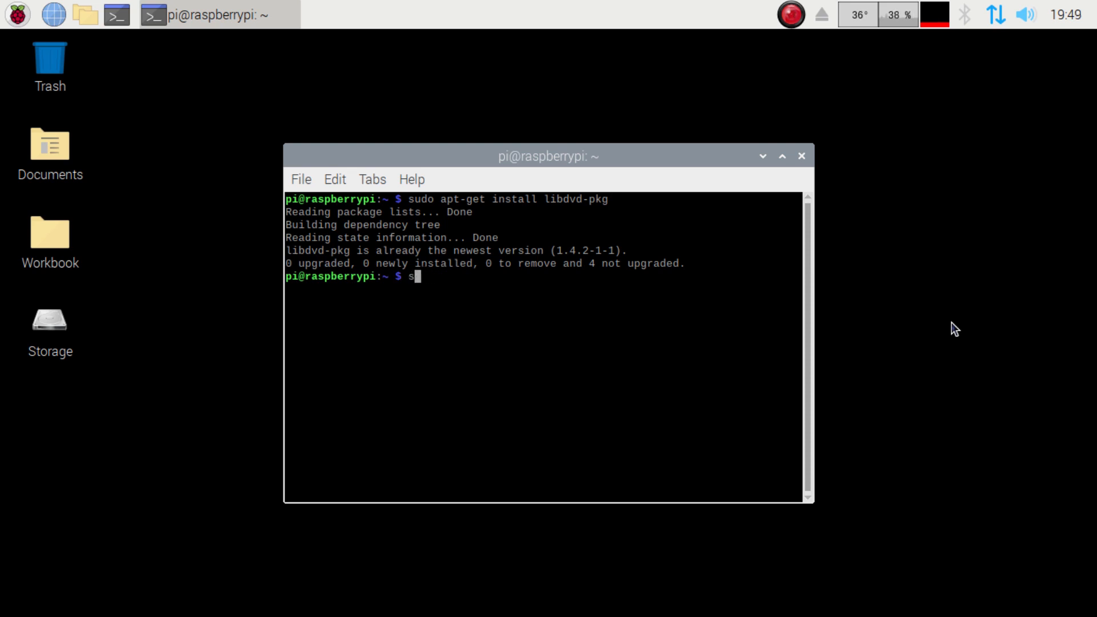
type("udo")
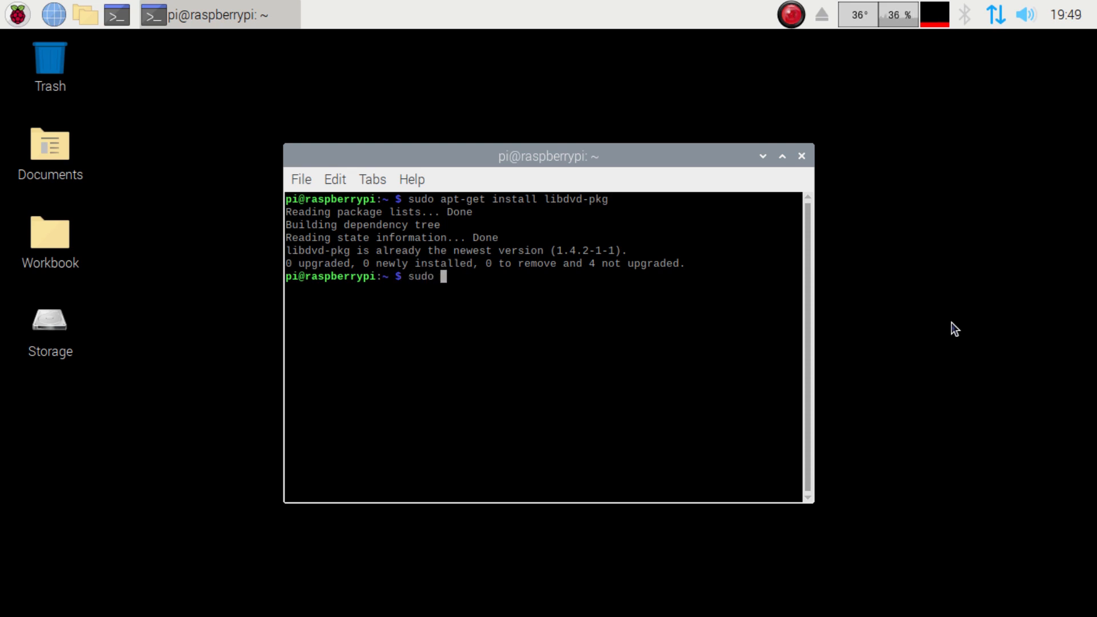
type("dpkg-reconfigure libdbd")
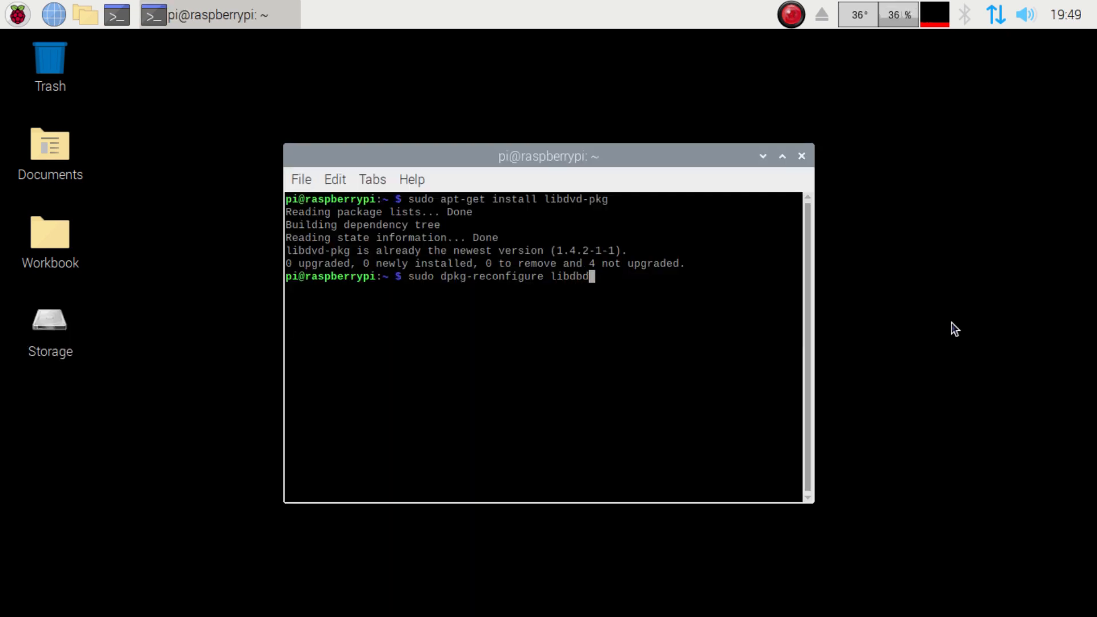
key("Backspace")
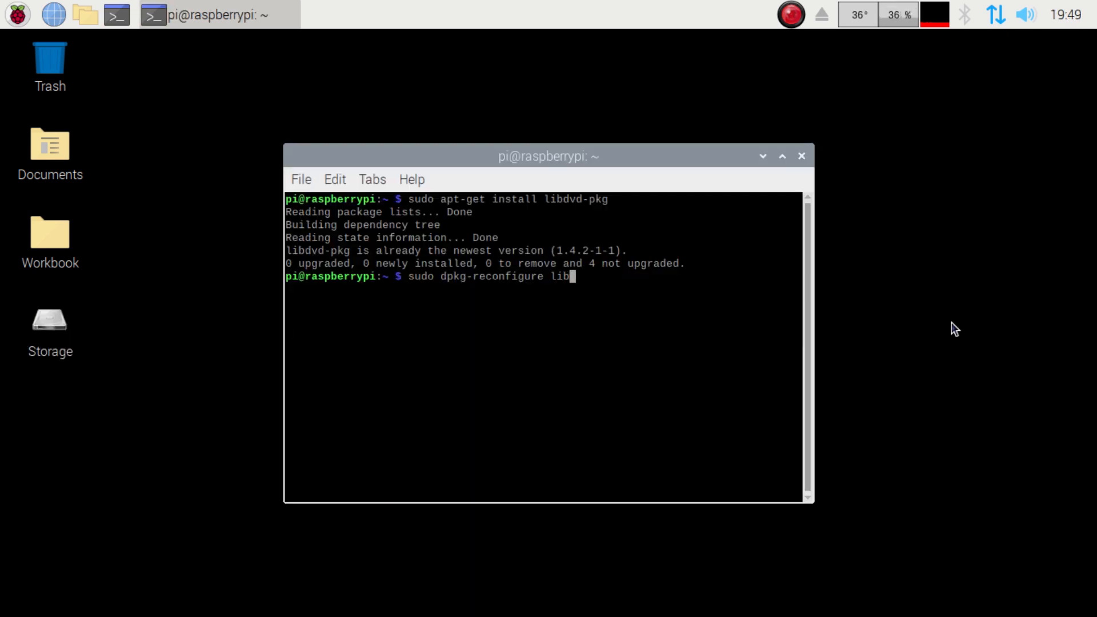
type("d")
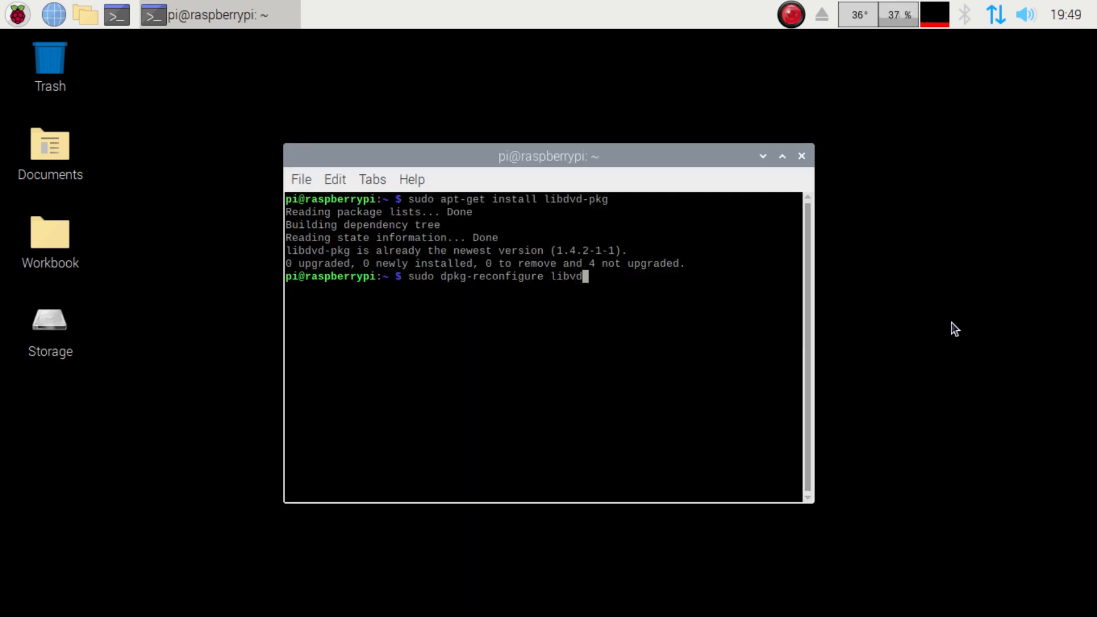
type("dbd")
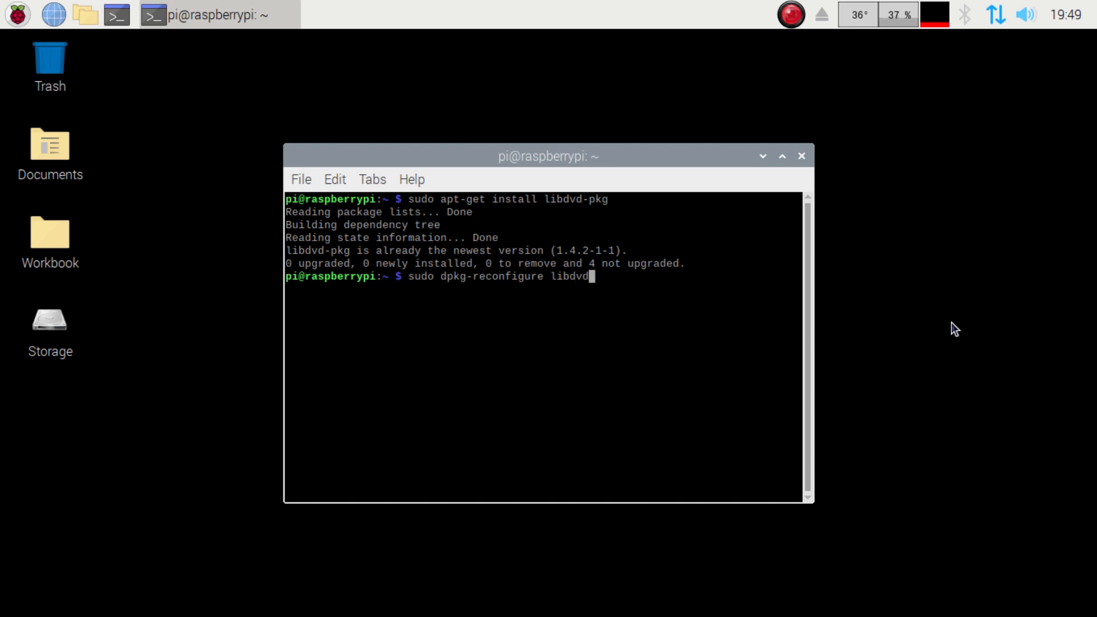
type("=")
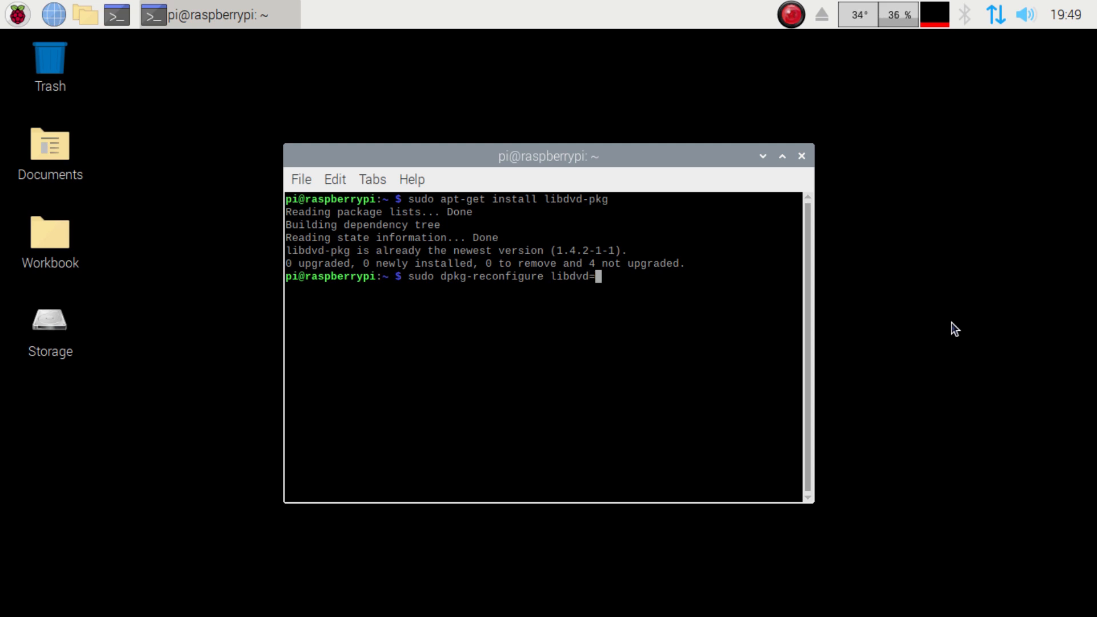
type("-p")
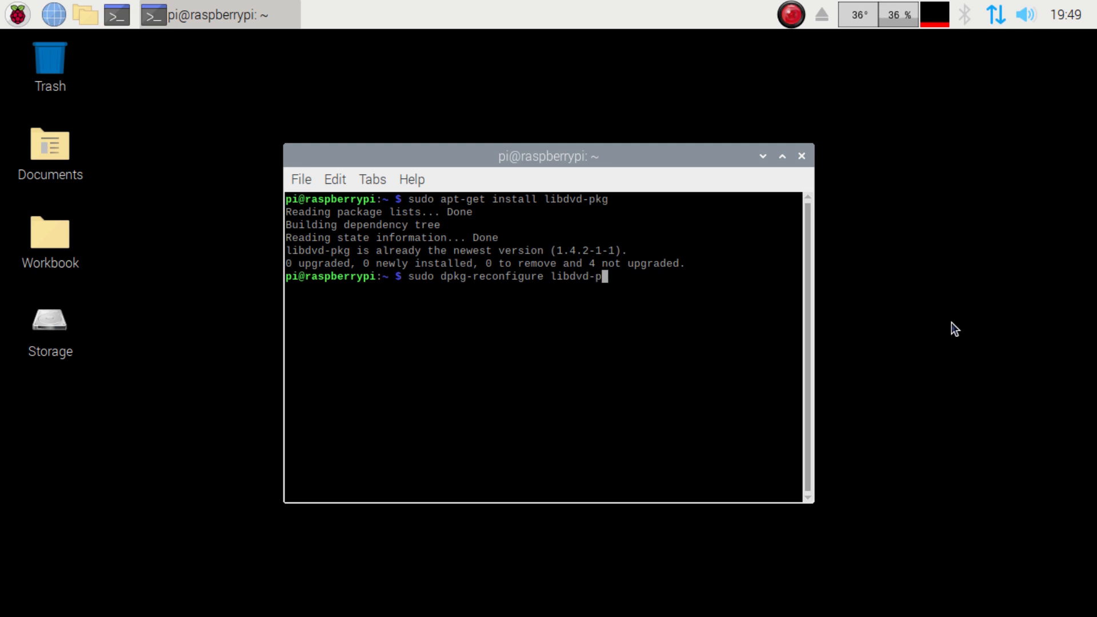
type("kg")
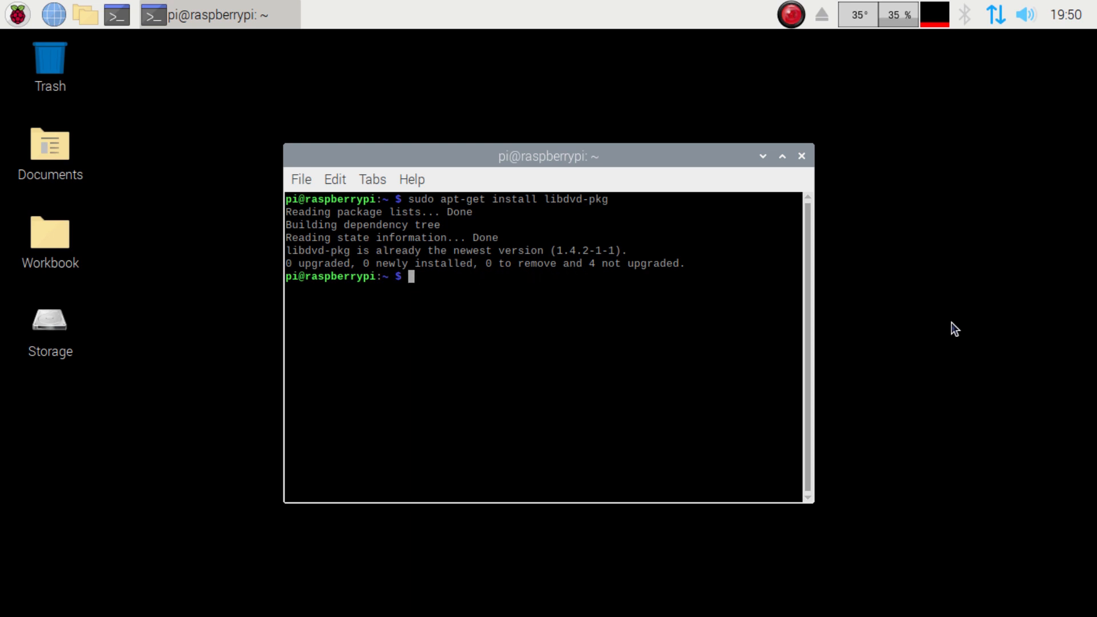
Step: Run sudo apt-get install vlc, confirming VLC is already the newest version
type("sudo apt")
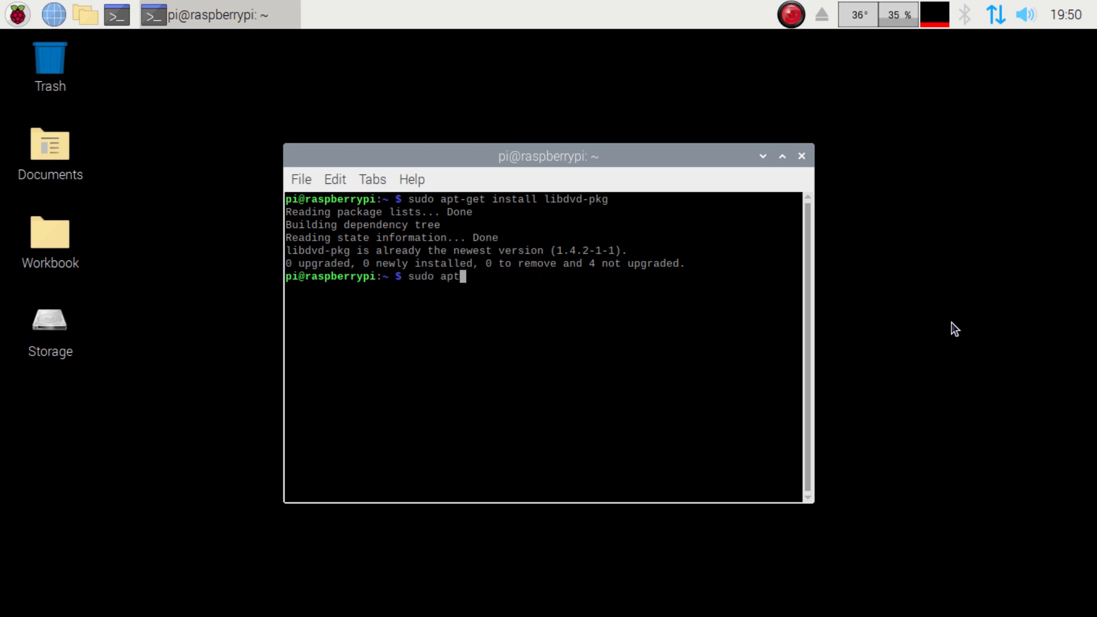
type("-get install")
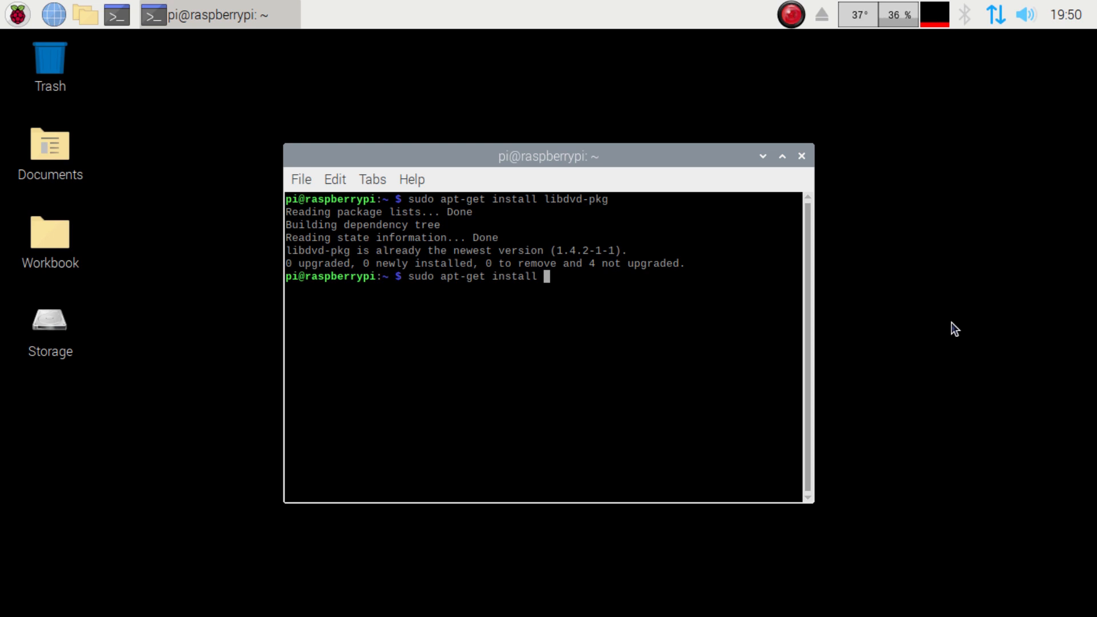
type("vlc")
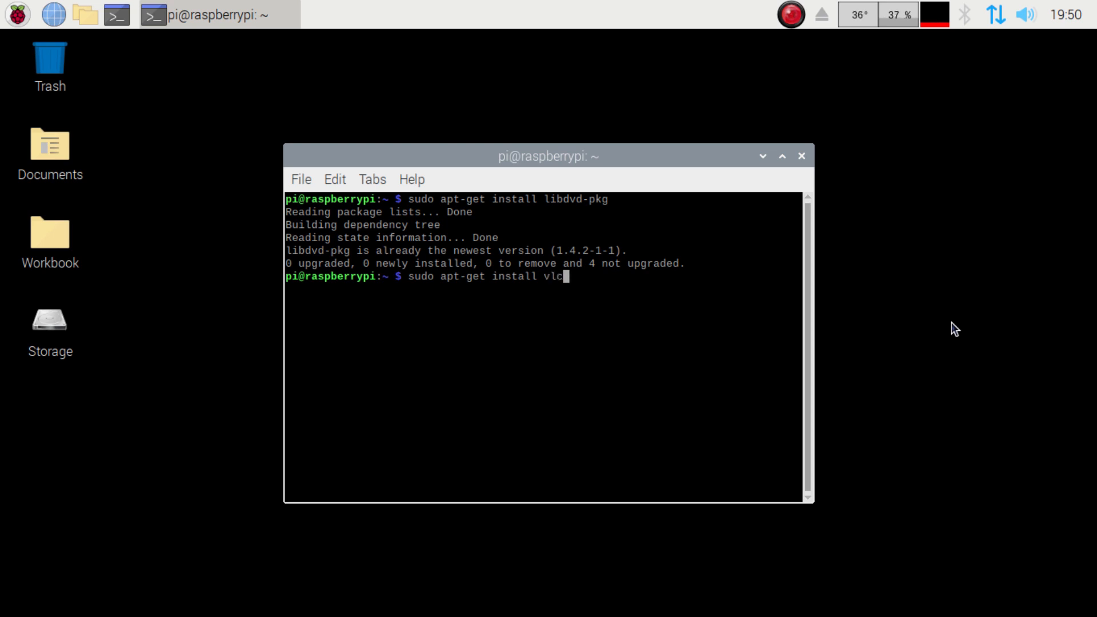
key("Return")
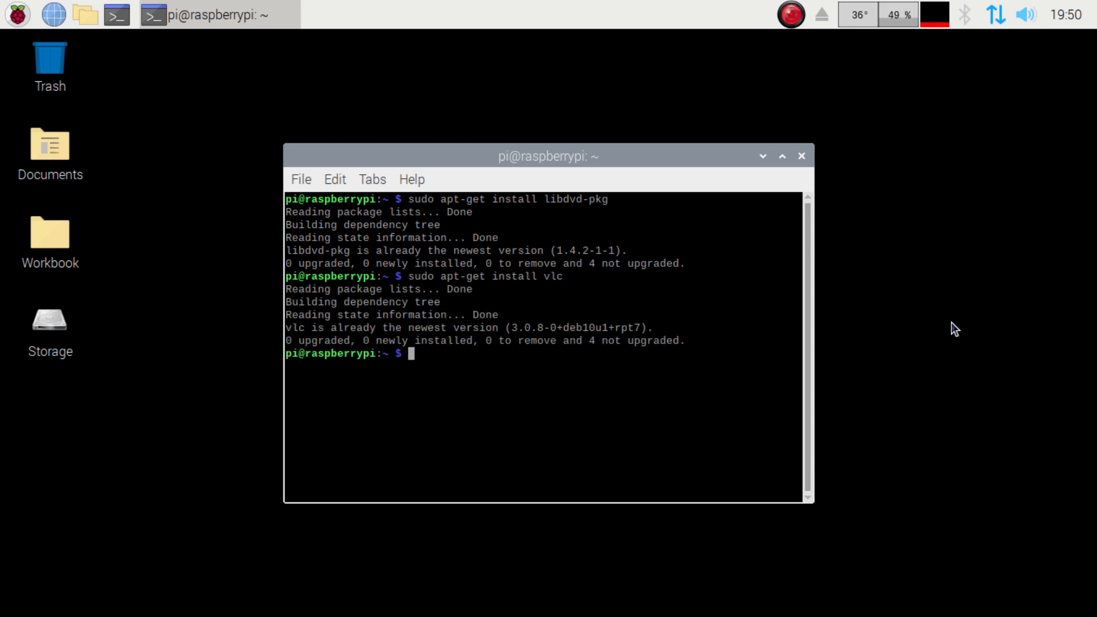
Step: Install libaacs0 with sudo apt-get, which reports it is already up to date
type("l")
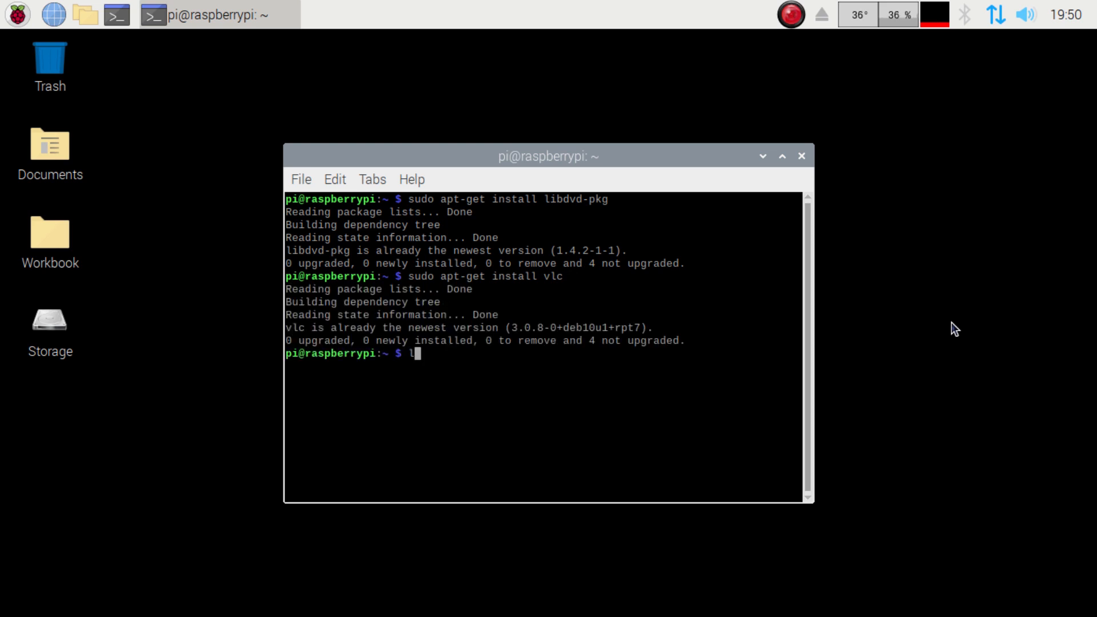
type("sudo")
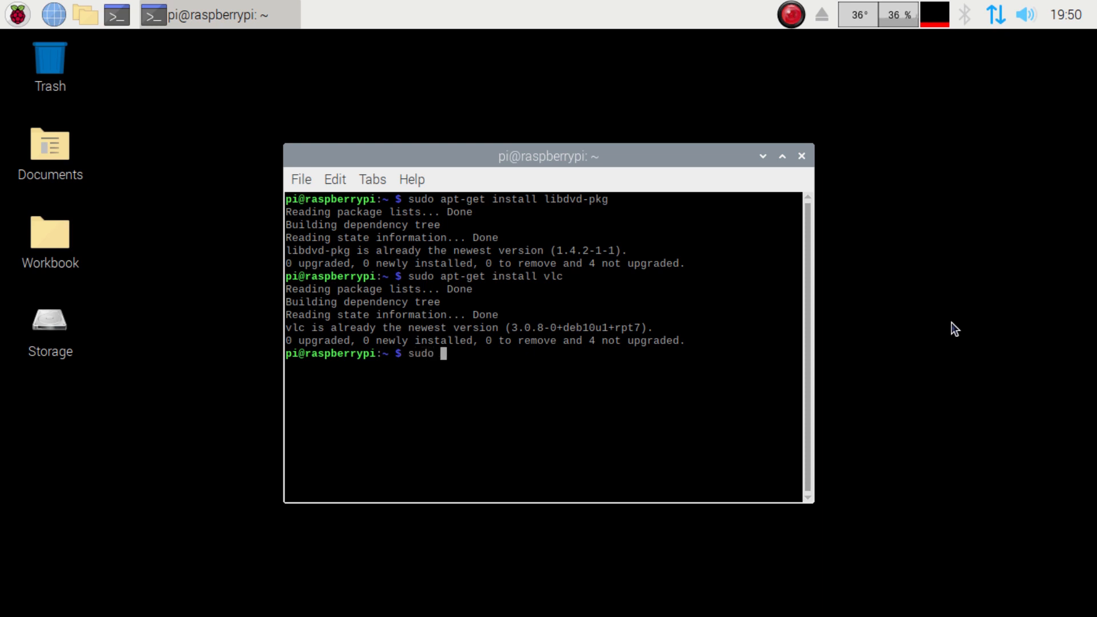
type("apt-get install")
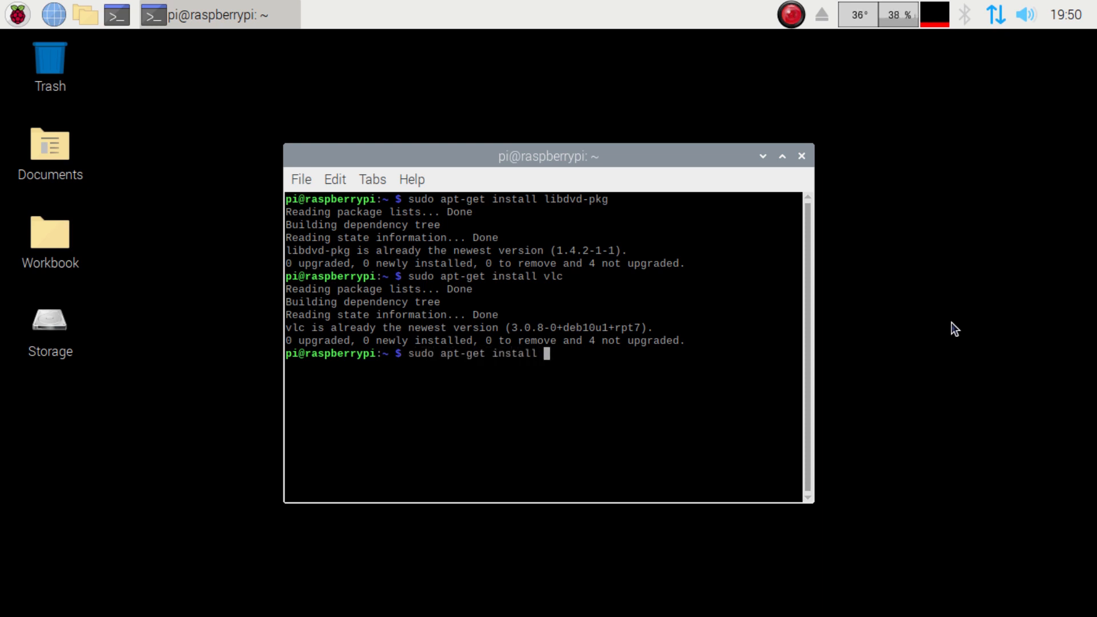
type("libaa")
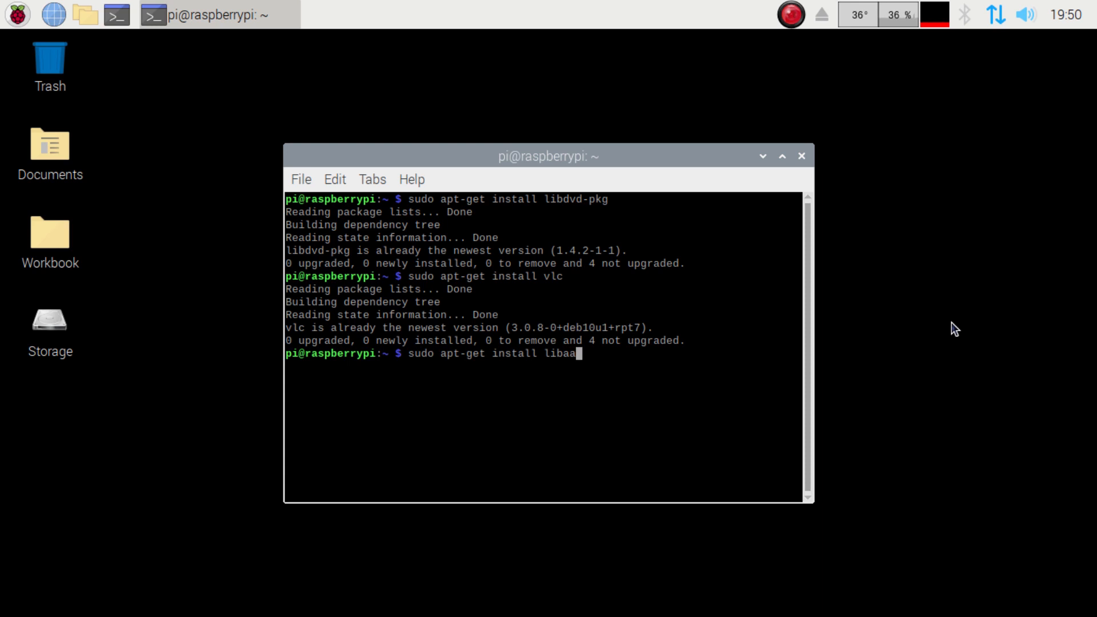
key("Return")
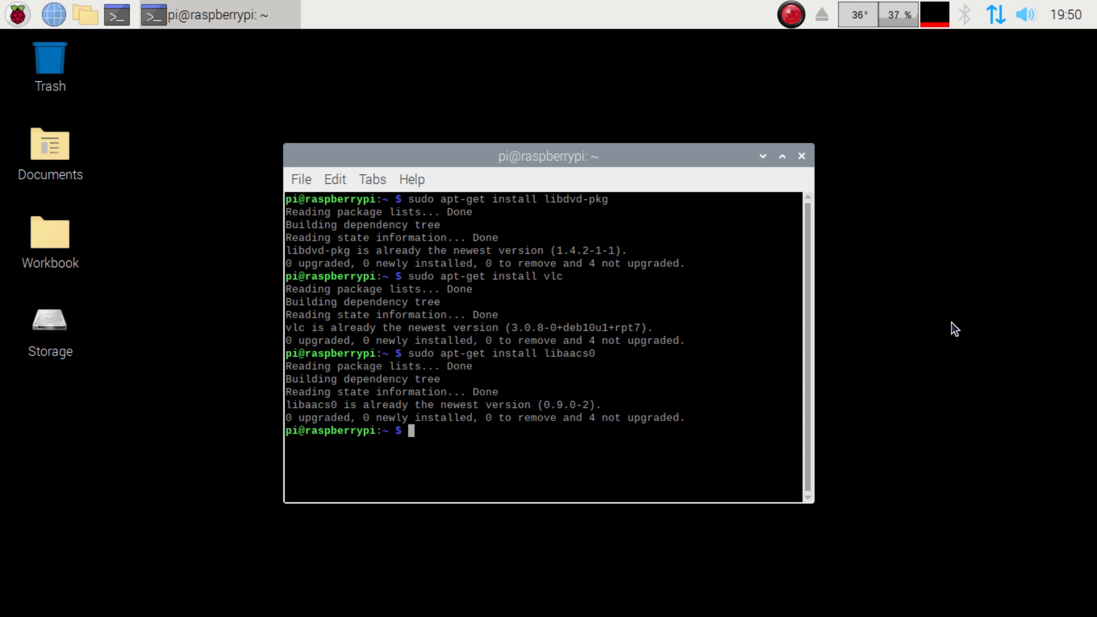
Step: Install libbluray-bdj with sudo apt-get, which reports it is already the newest version
type("s")
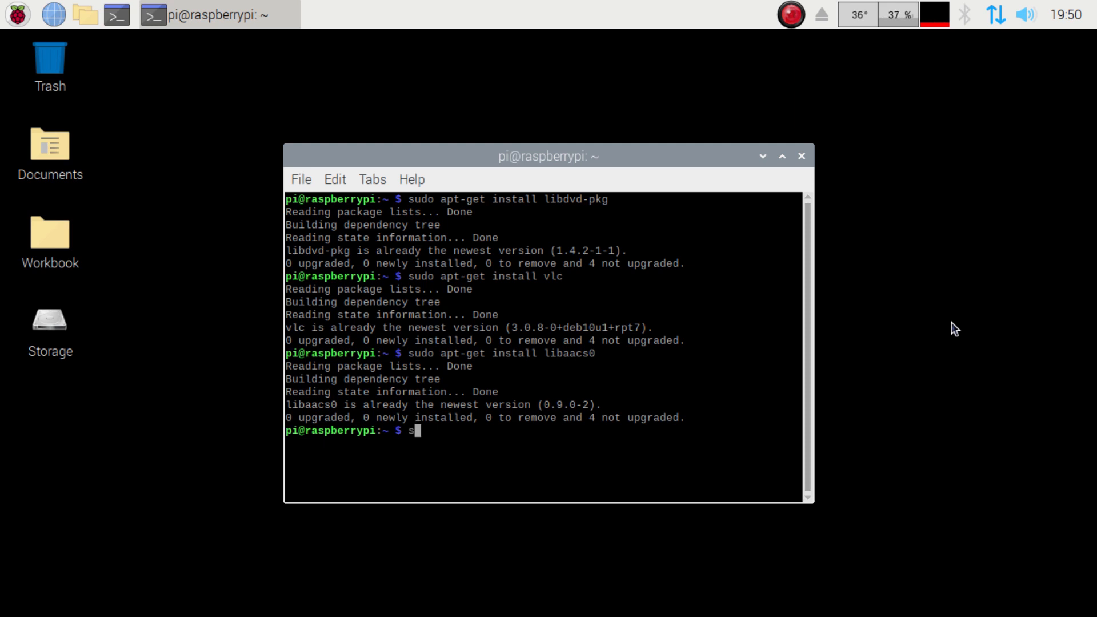
type("udo apt-get in")
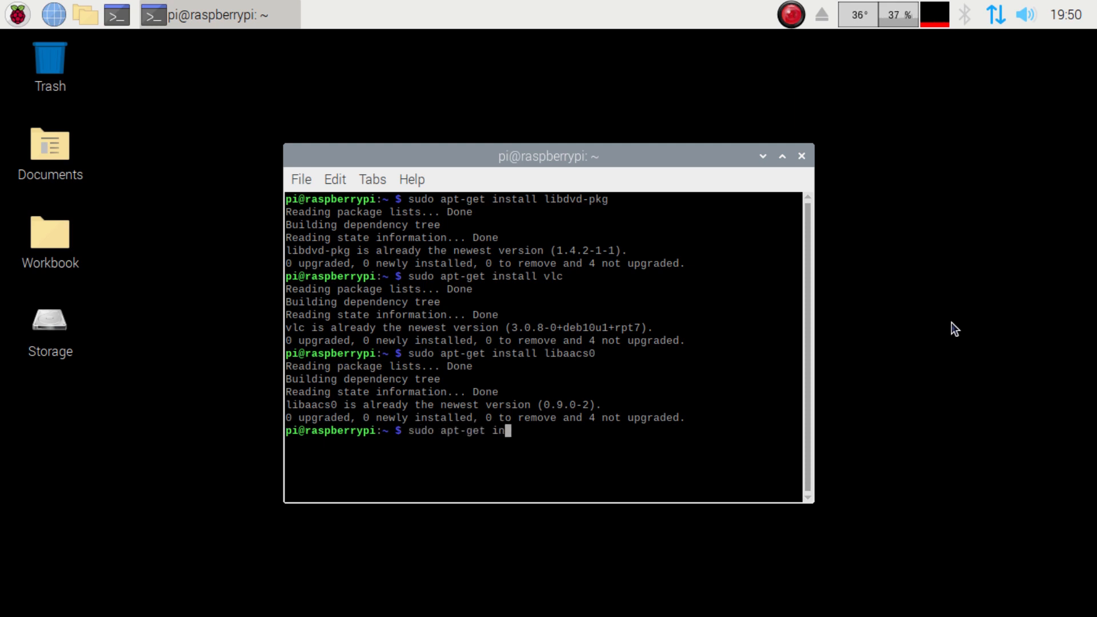
type("stall libbluera")
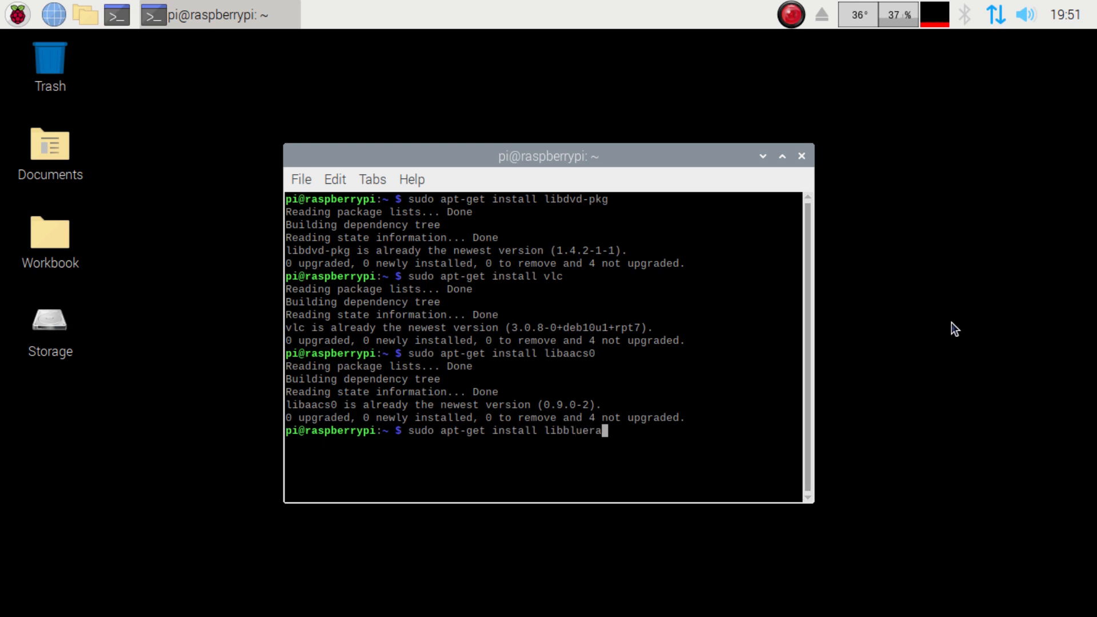
type("y")
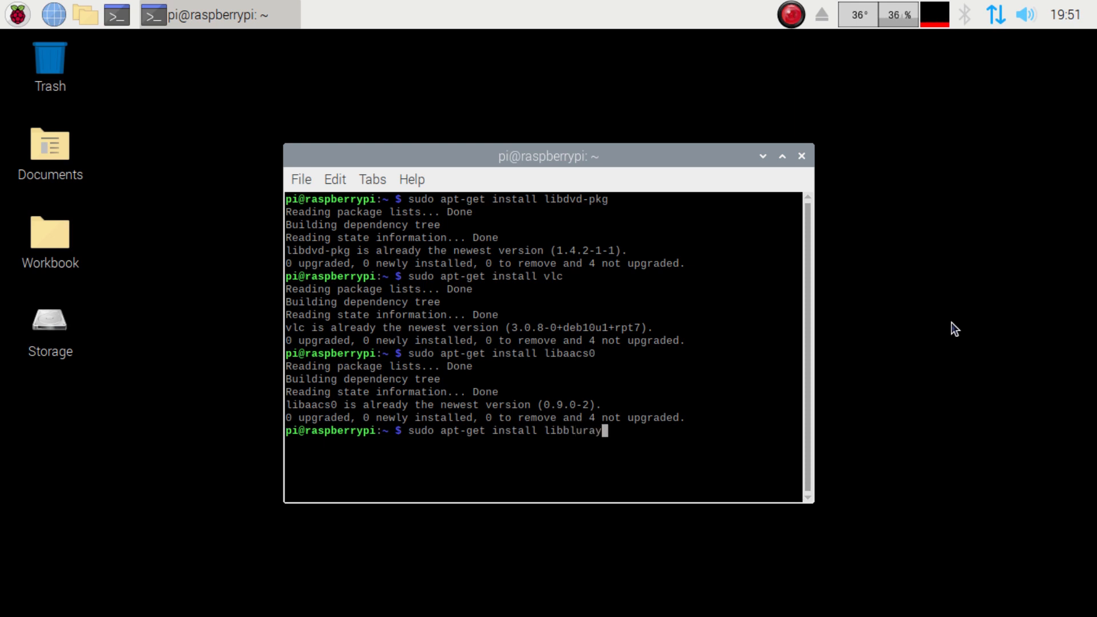
type("-b")
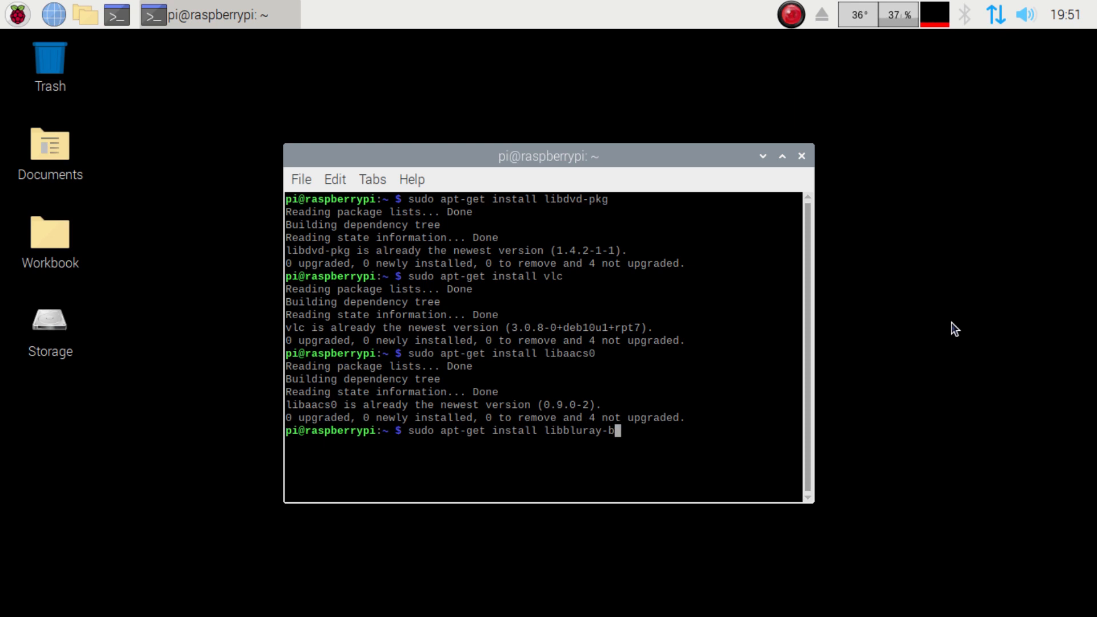
key("Return")
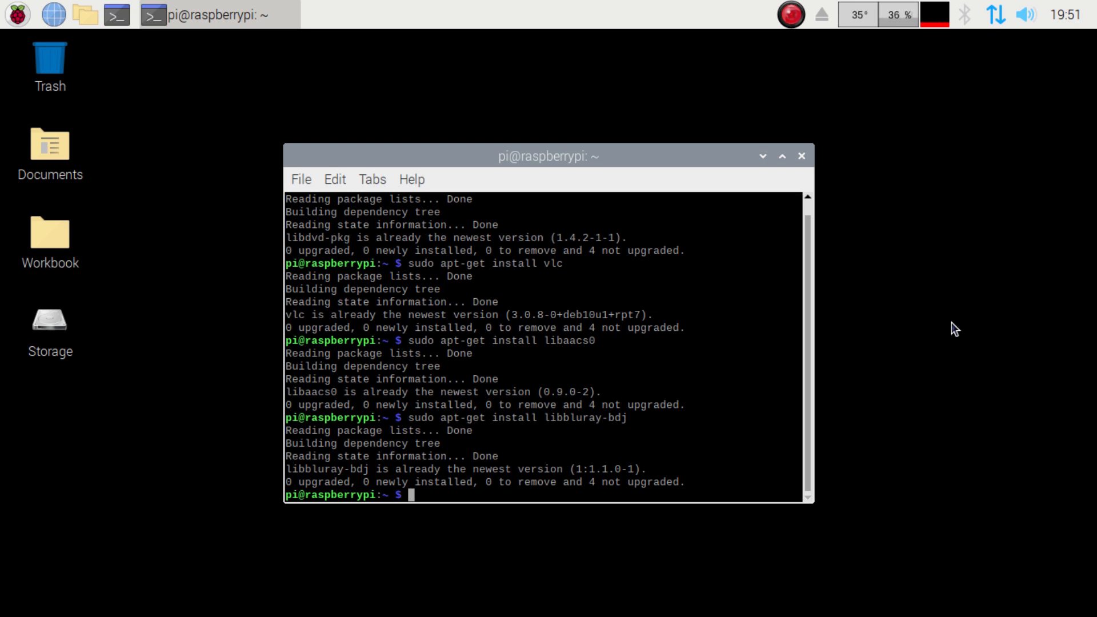
Step: Attempt sudo apt-get install libbluray1, which fails with 'no installation candidate'
type("sudo")
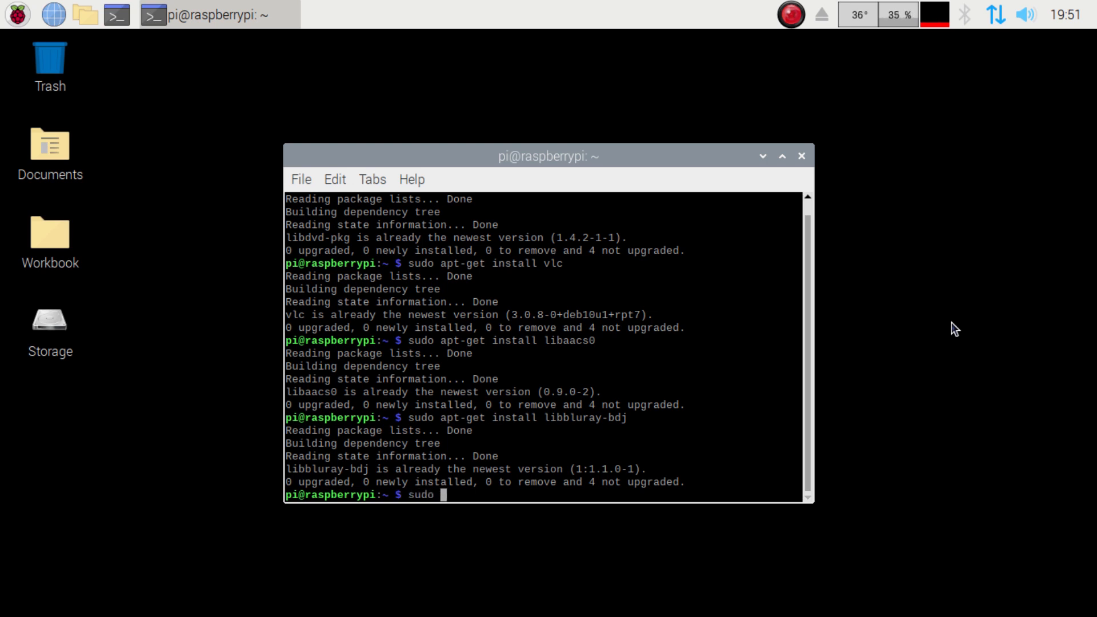
type("apt")
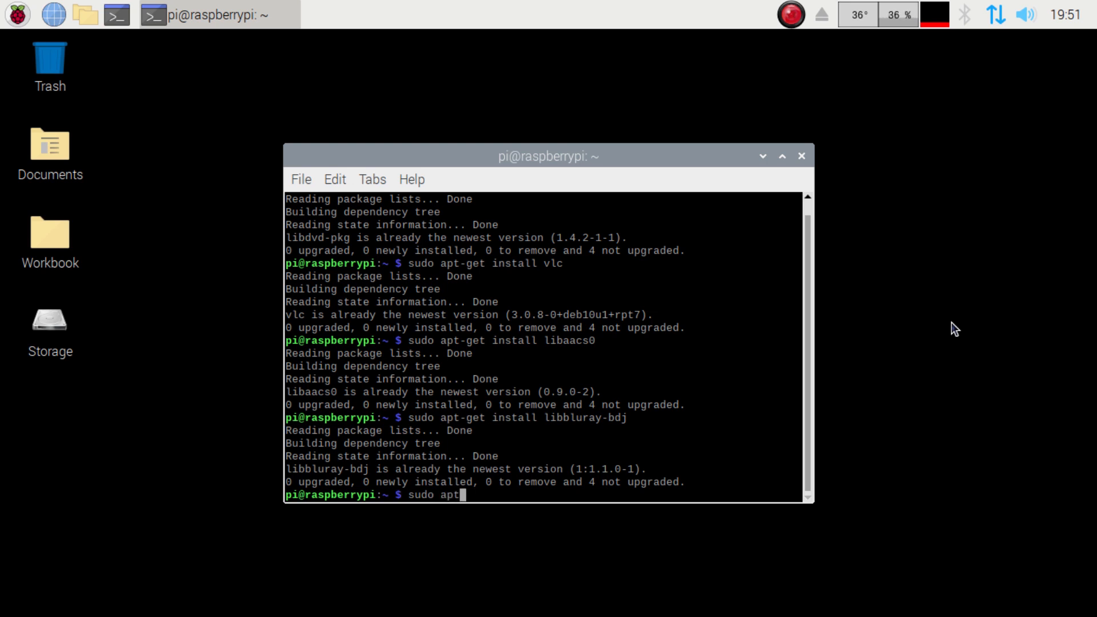
type("-get install libblu")
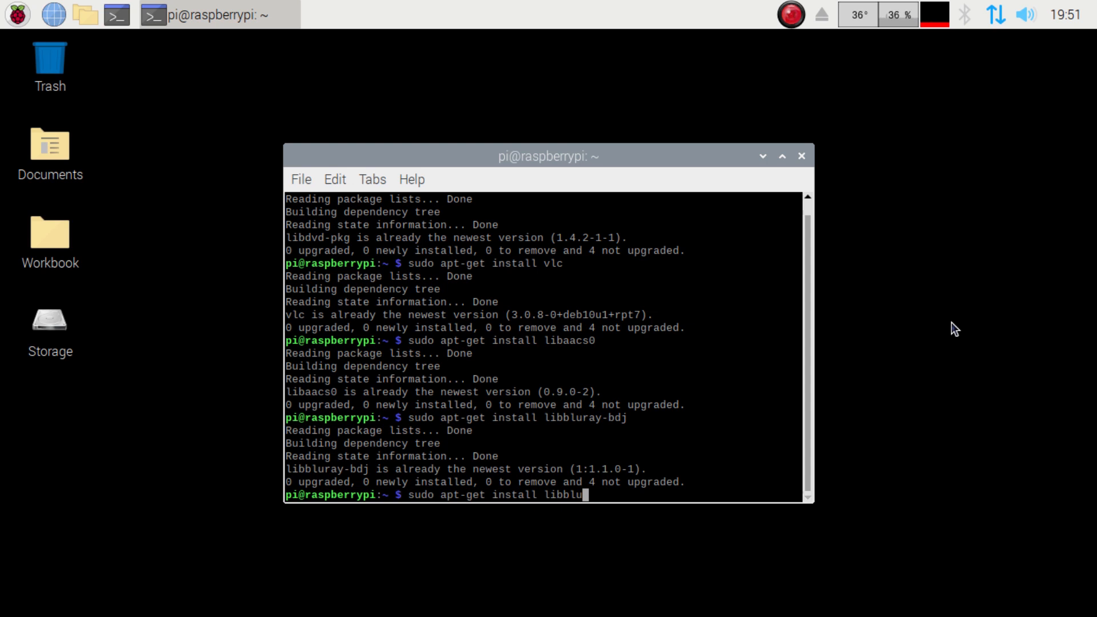
type("ray1")
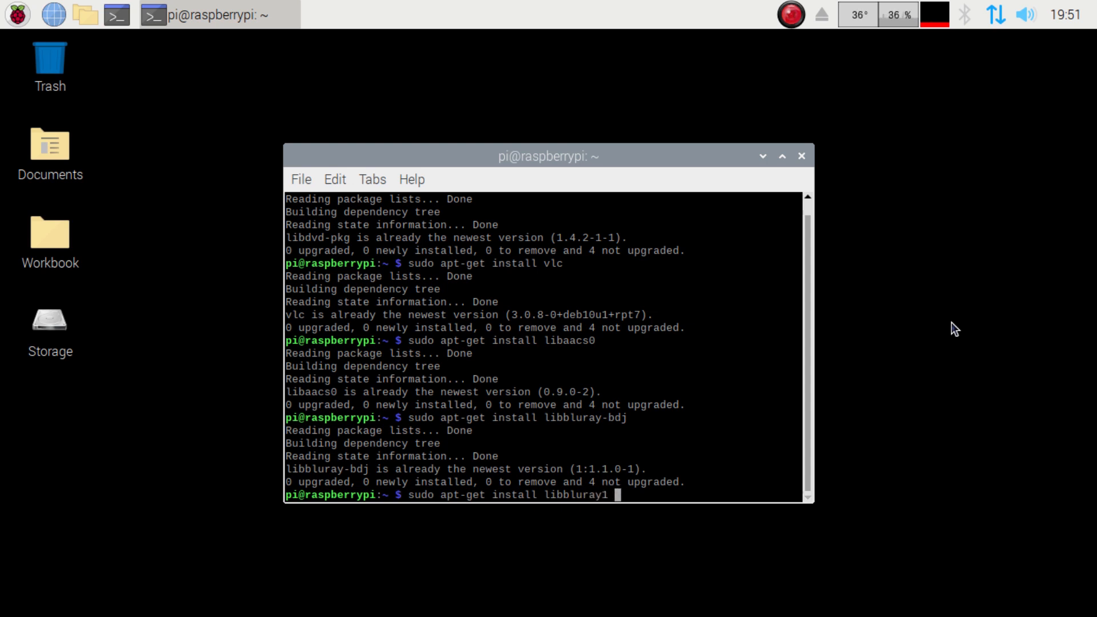
key("Return")
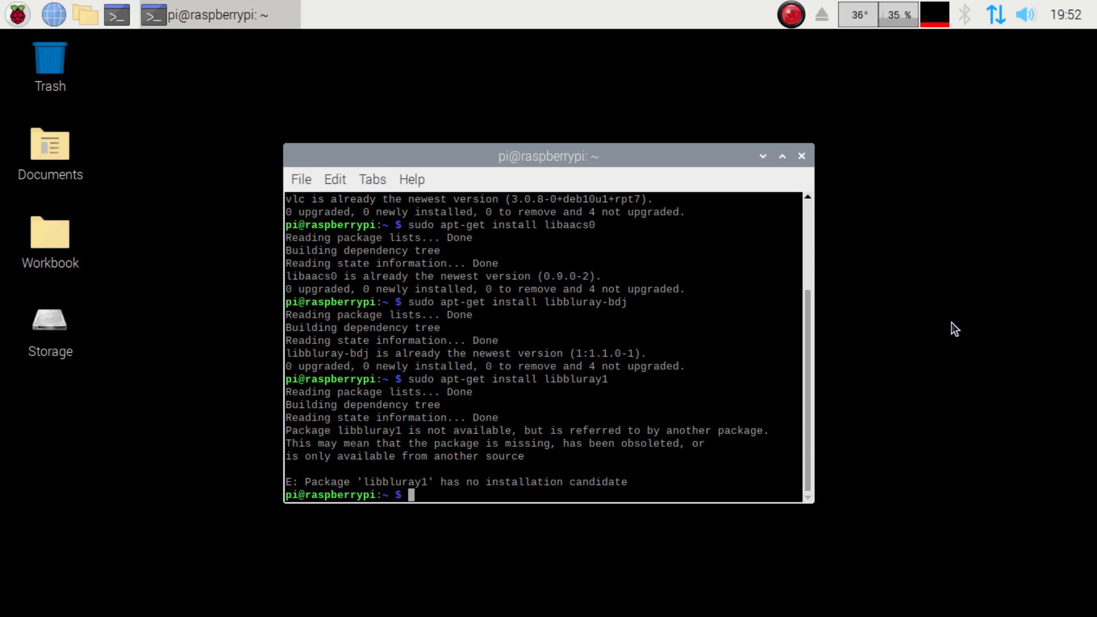
type("mk")
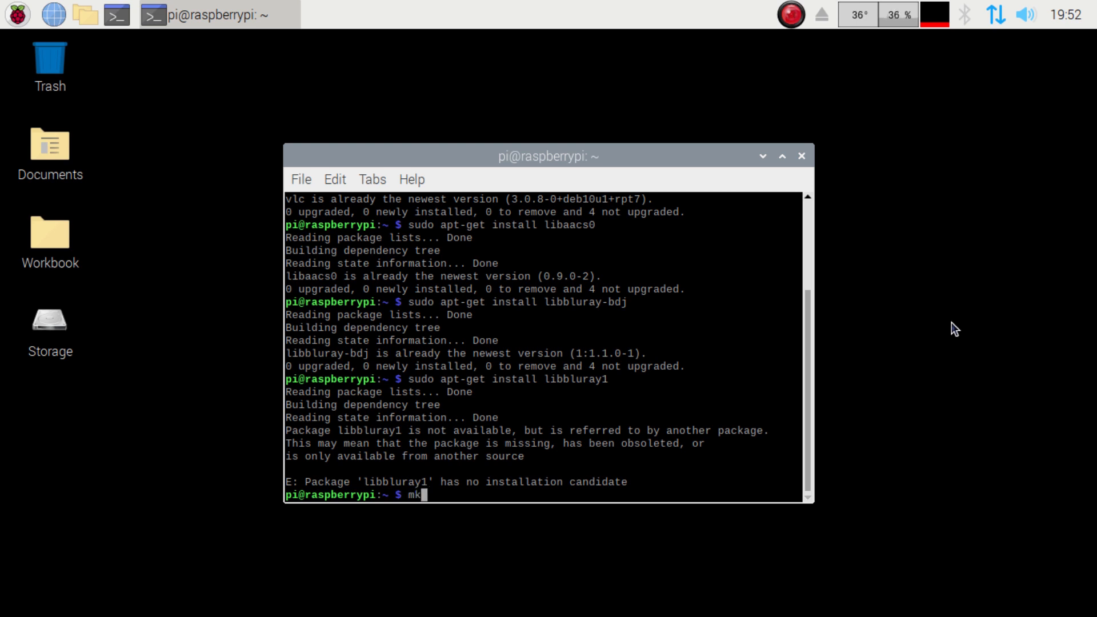
type("dir -")
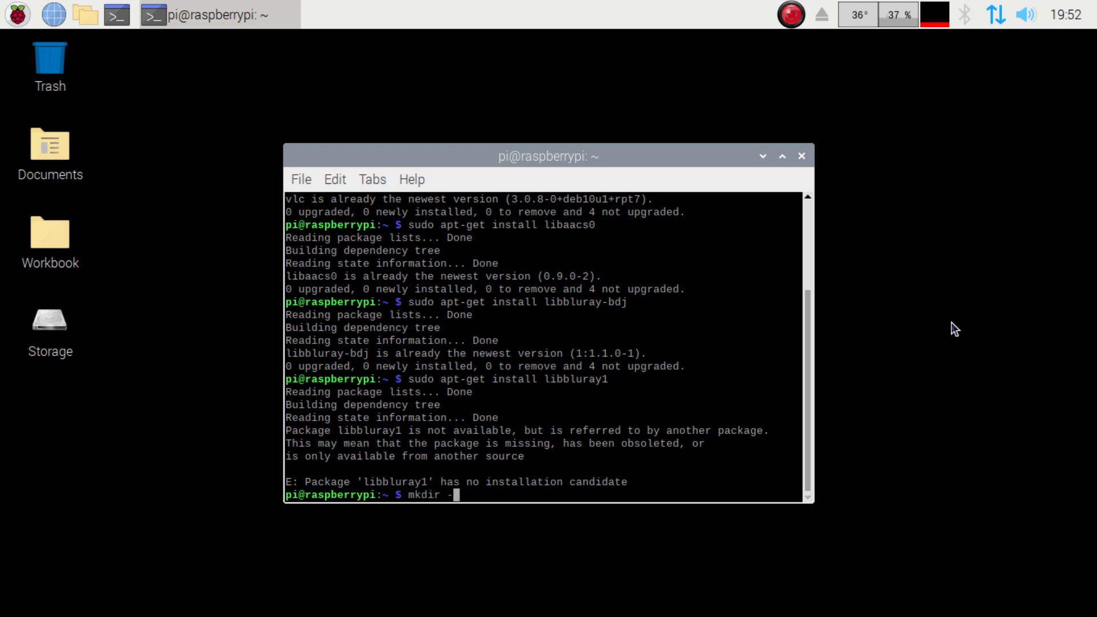
type("p")
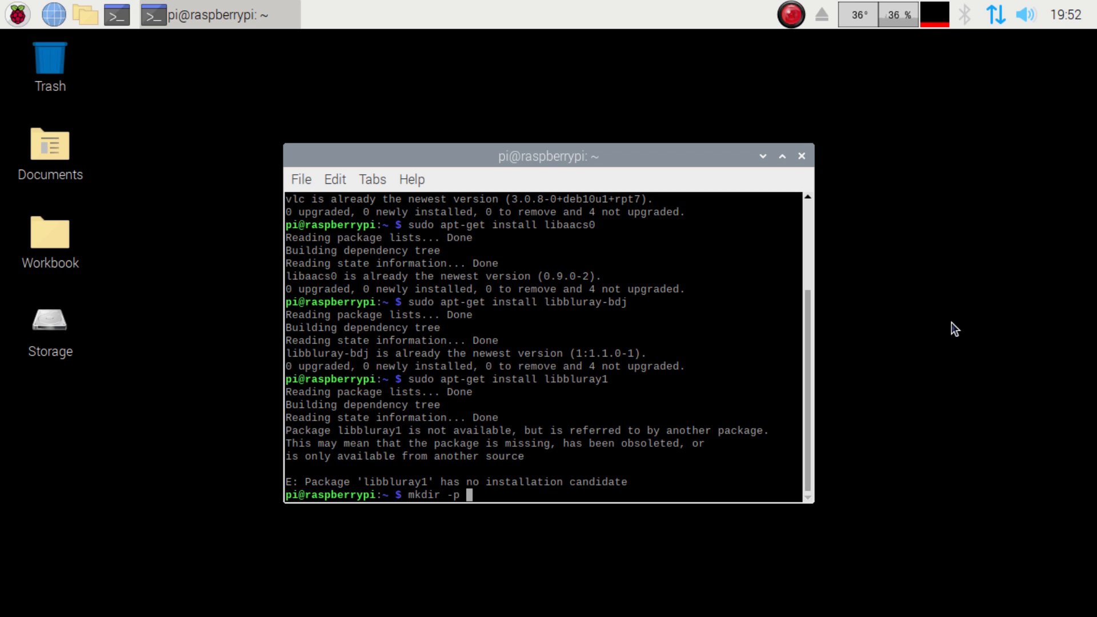
type("~/")
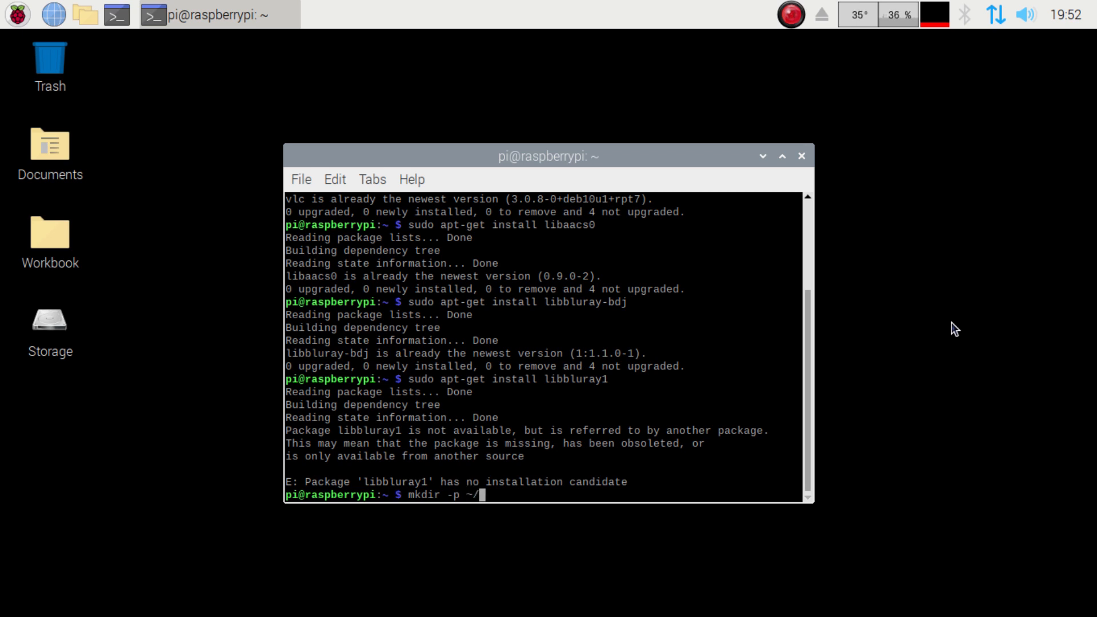
type(".config")
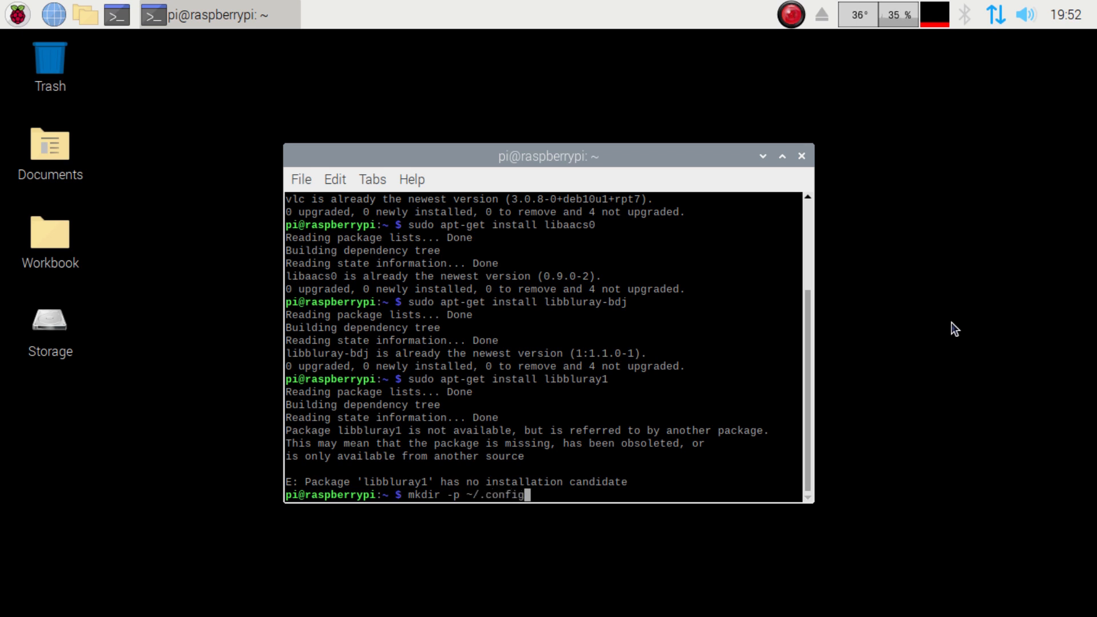
type("aac")
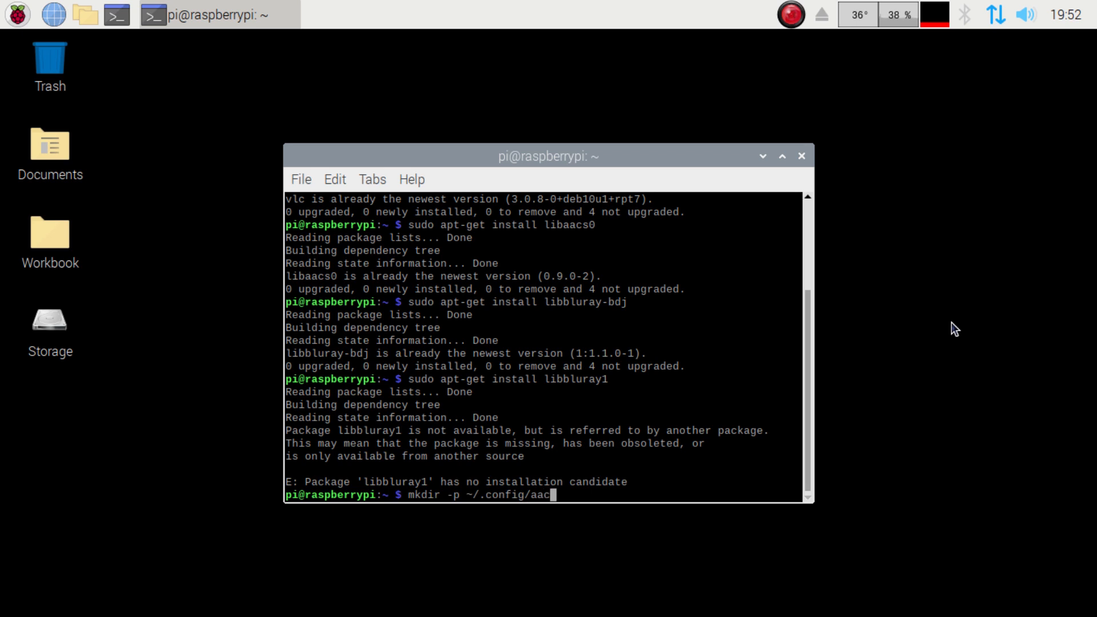
type("s/")
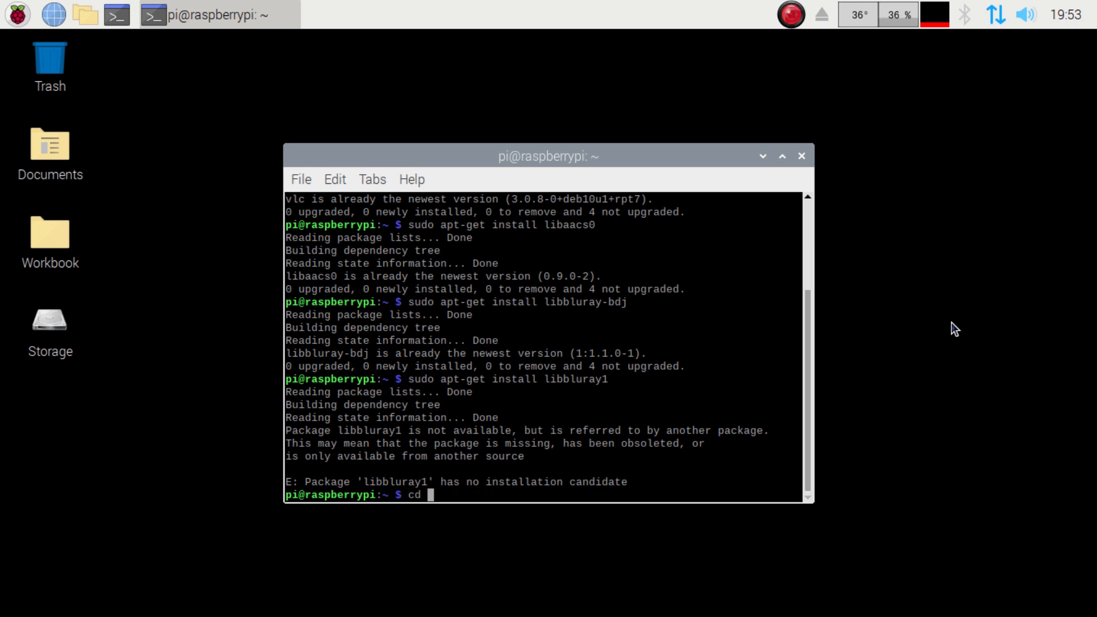
Step: Enter ~/.config/aacs and list its device_binding_id and KEYDB.cfg files
type(" .config")
key("Return")
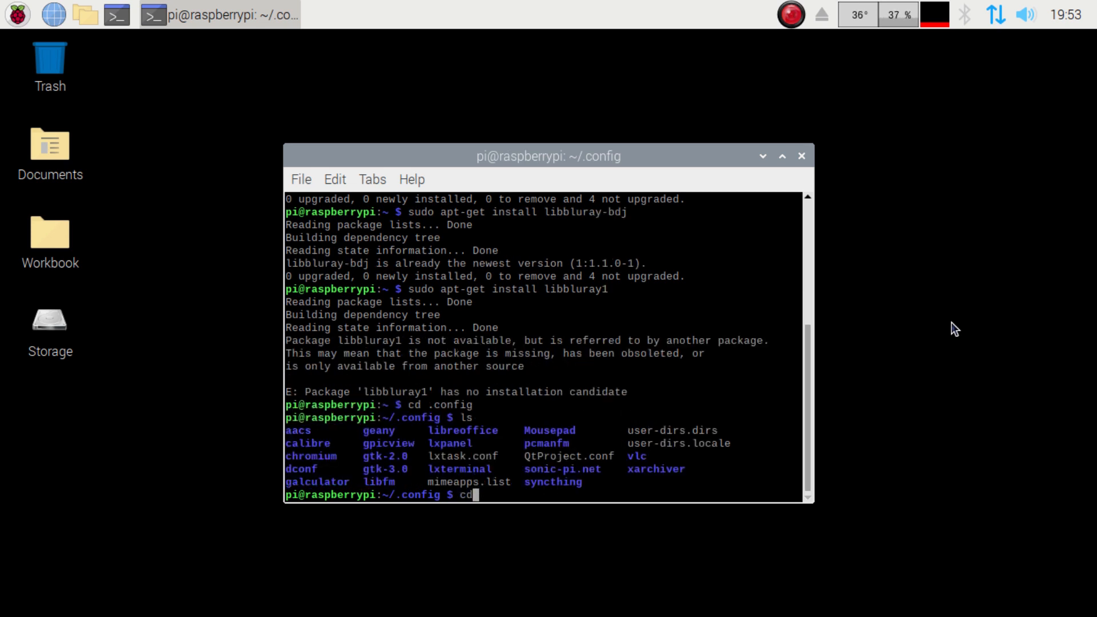
type("aacs")
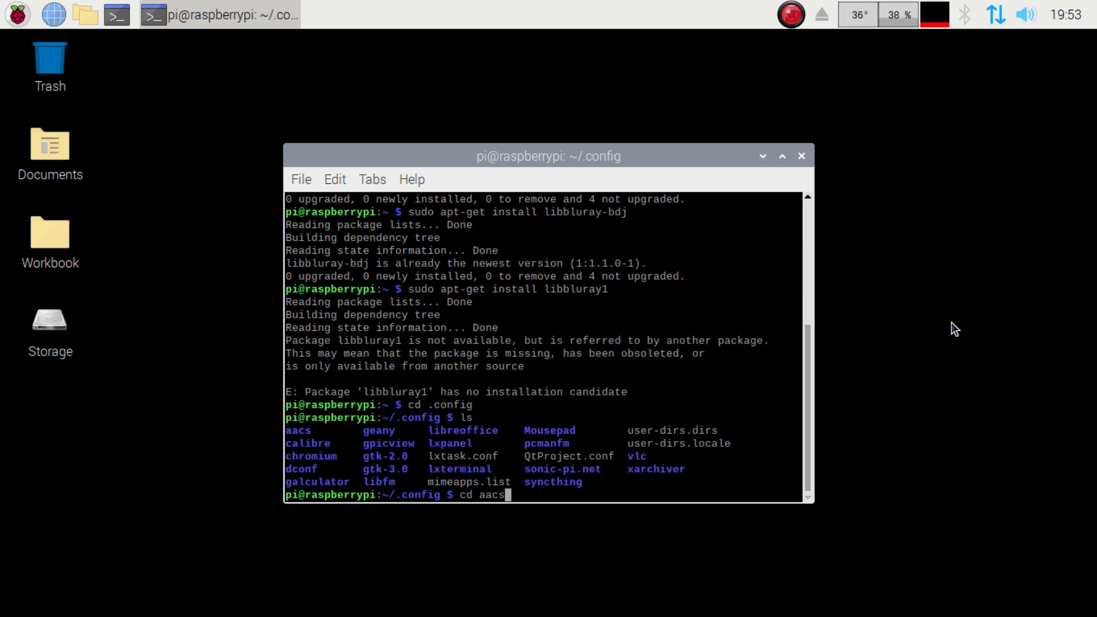
key("Return")
type("ls")
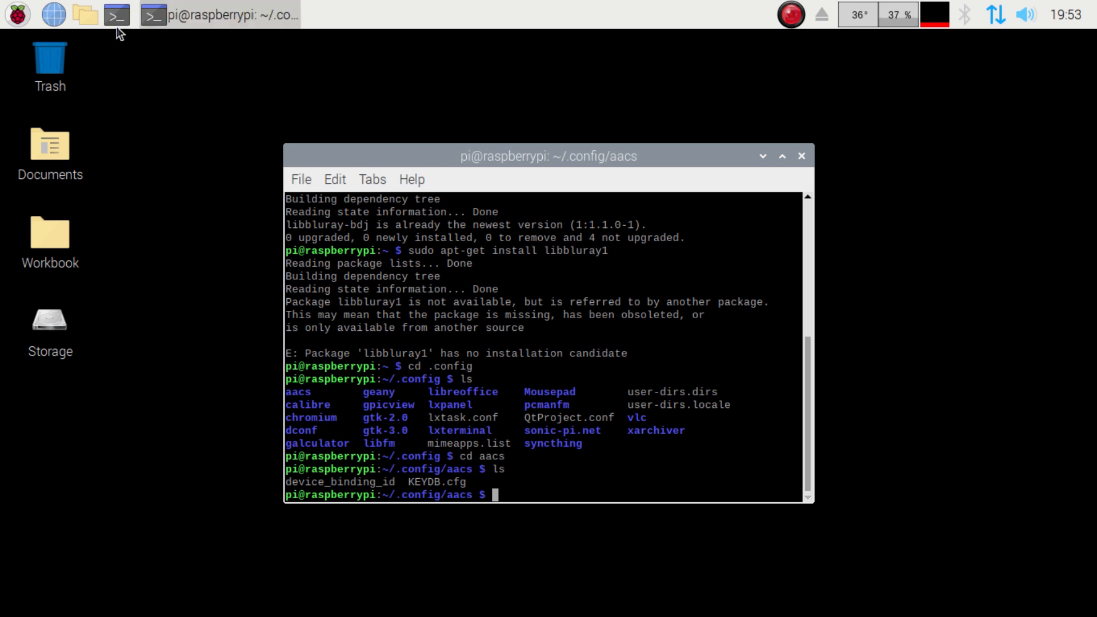
mouse_move(758, 267)
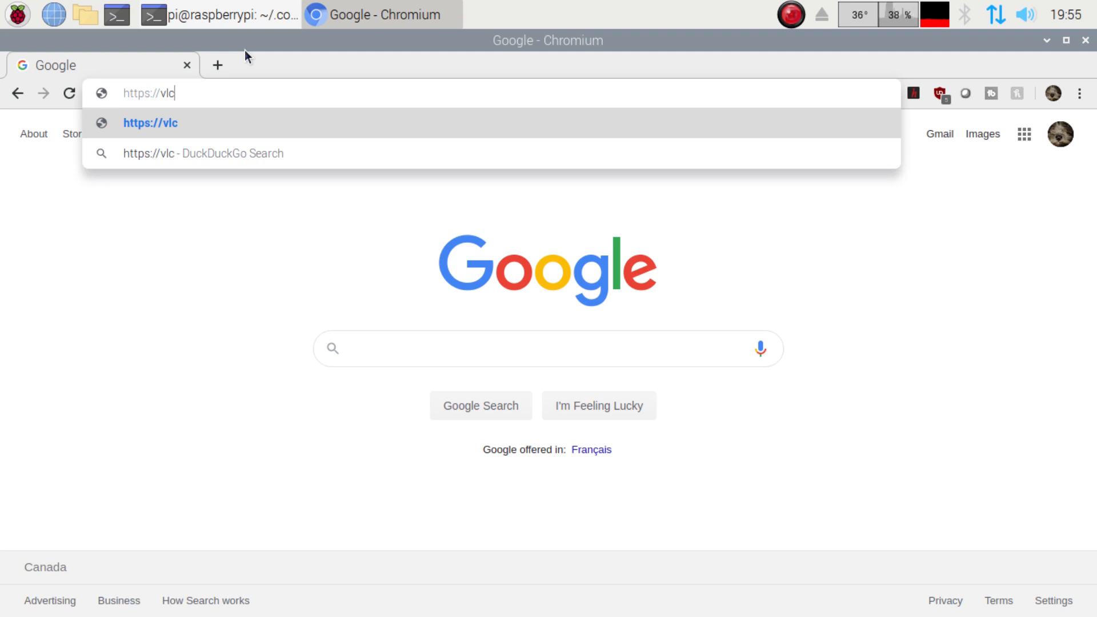
Step: Enter vlc-bluray.whoknowmy.name/files/KEYDB.cfg in Chromium's address bar to download KEYDB.cfg
type("-bl")
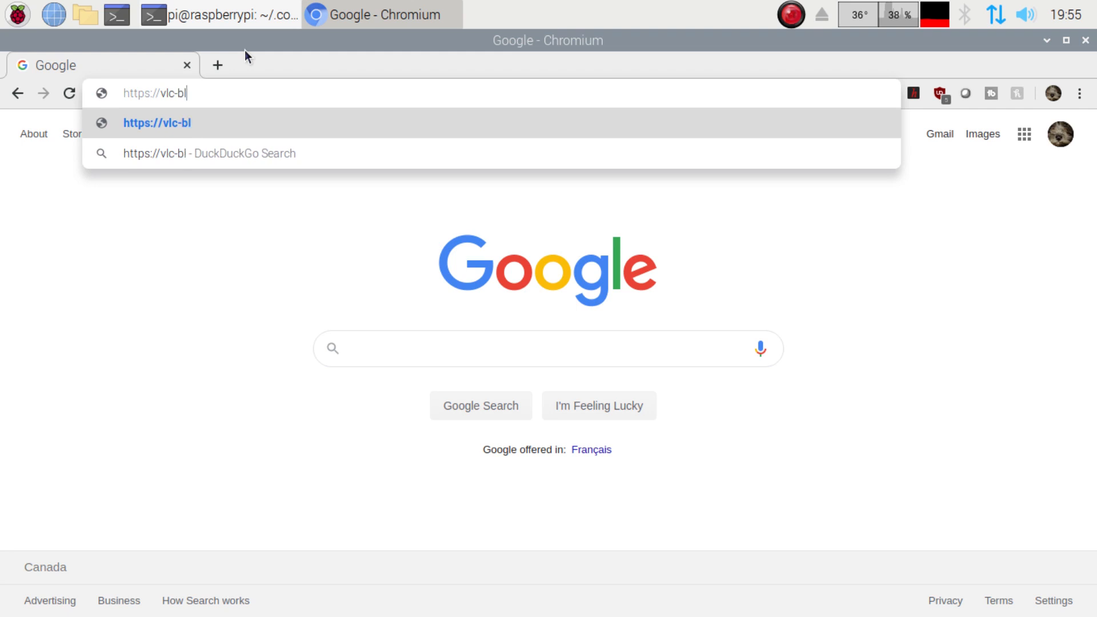
type("uray.w")
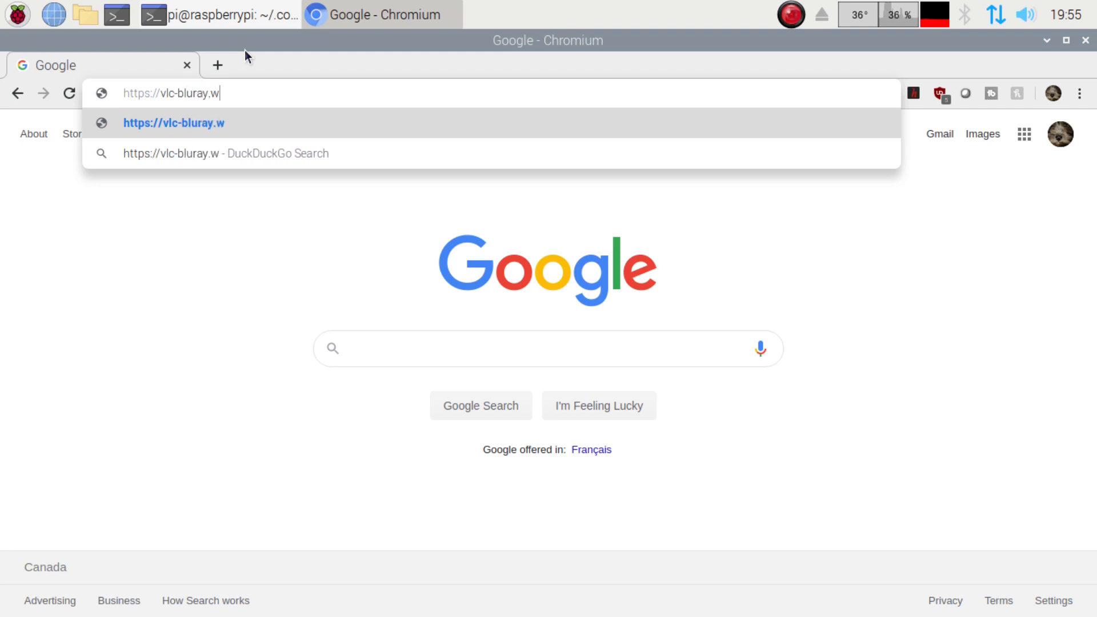
type("hoknowmy.n")
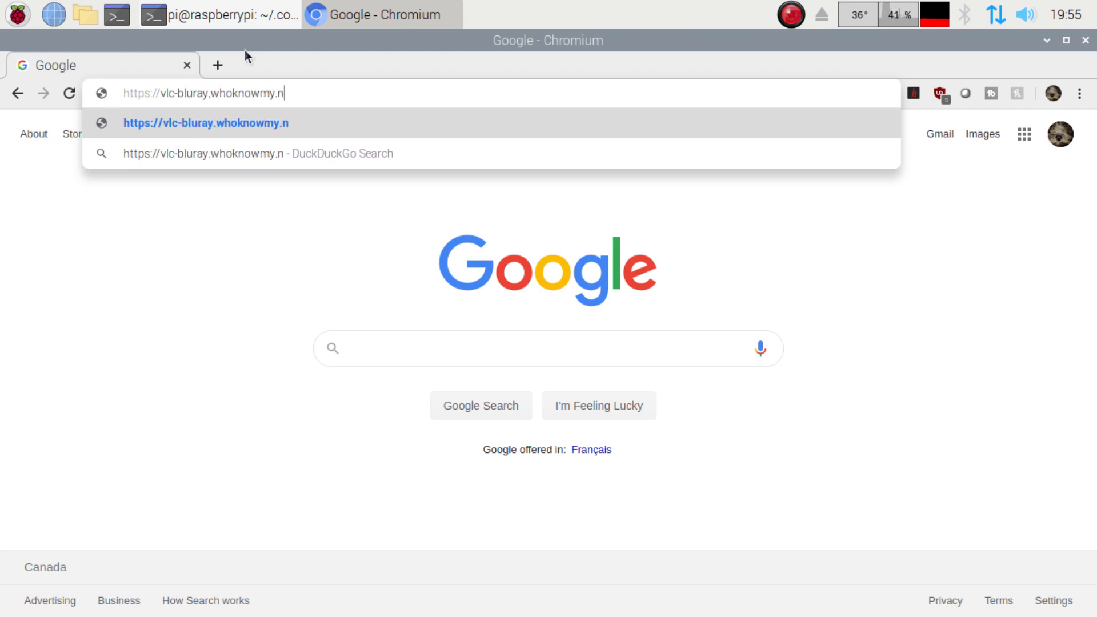
type("ame/fli")
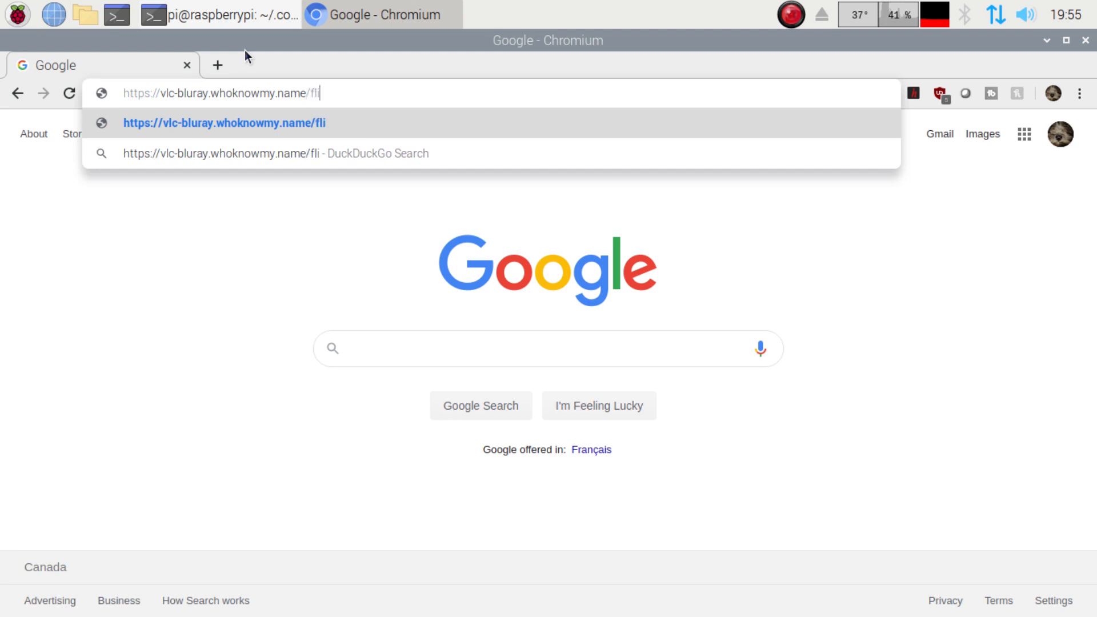
type("es")
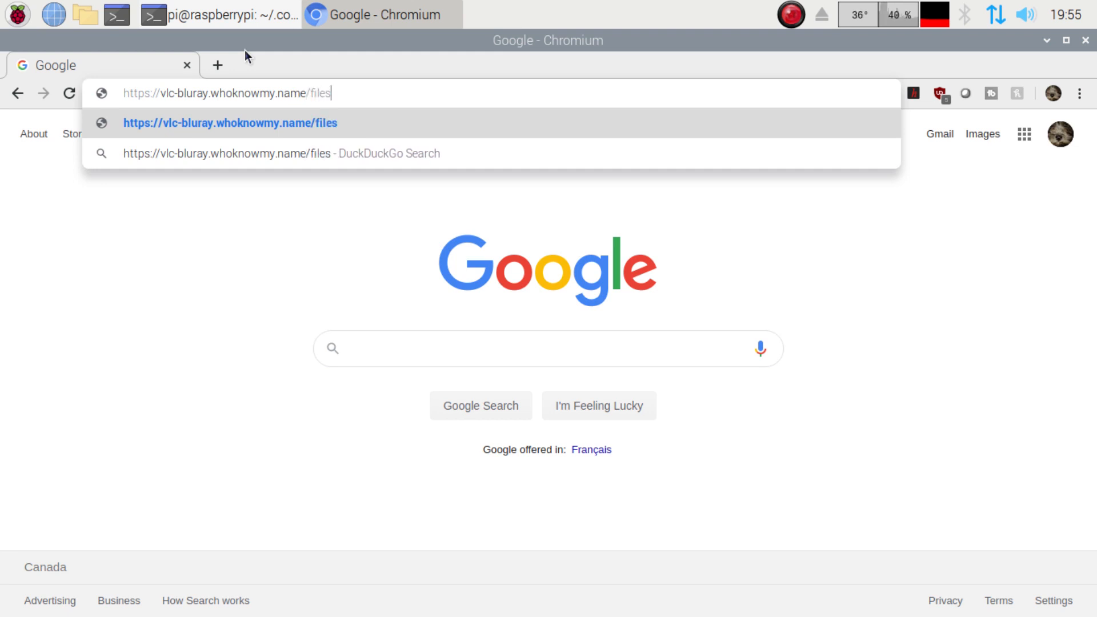
type("/")
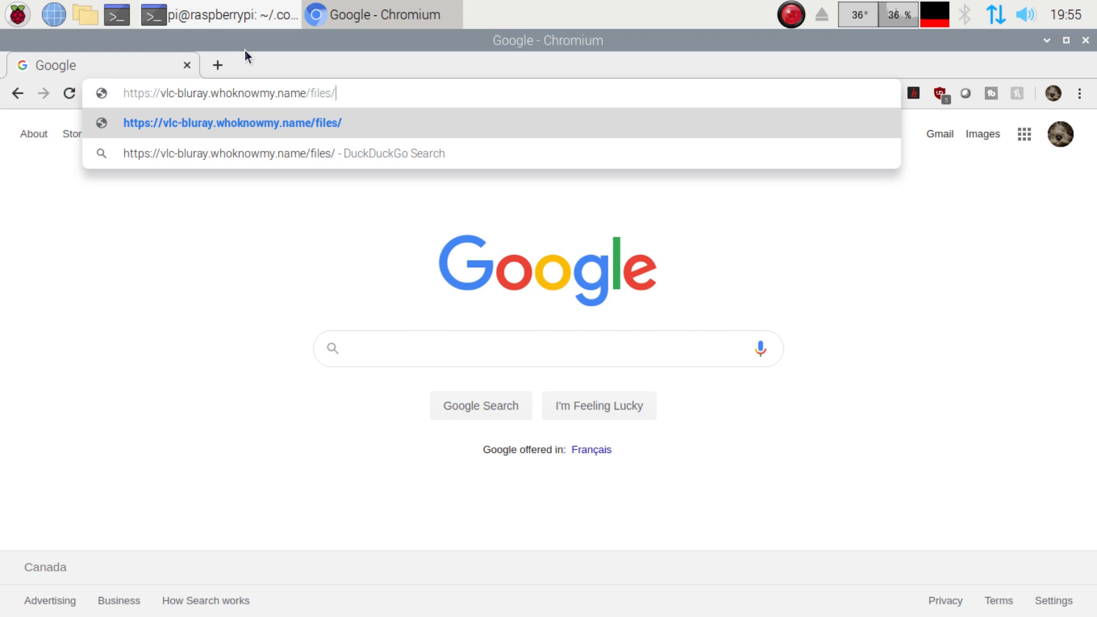
type("KEYDB")
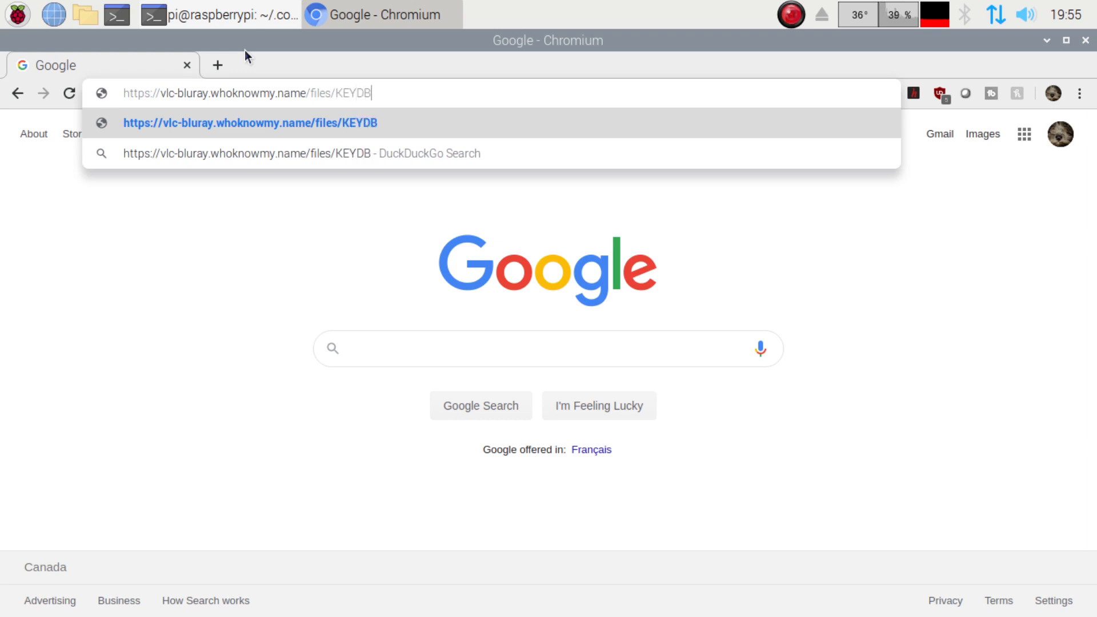
type(".cfg")
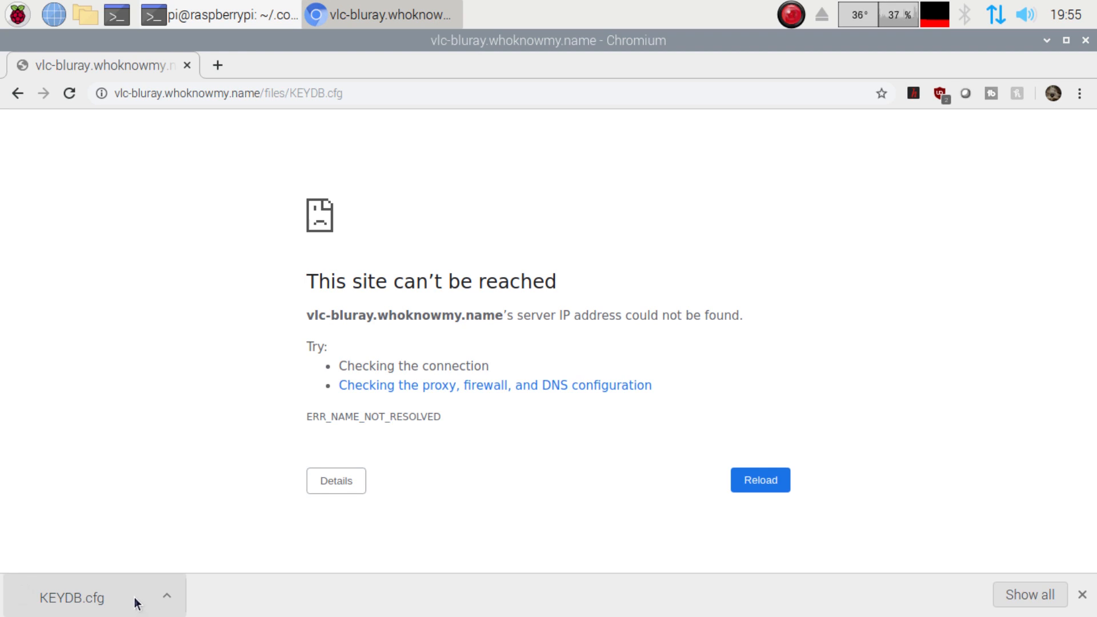
mouse_move(97, 609)
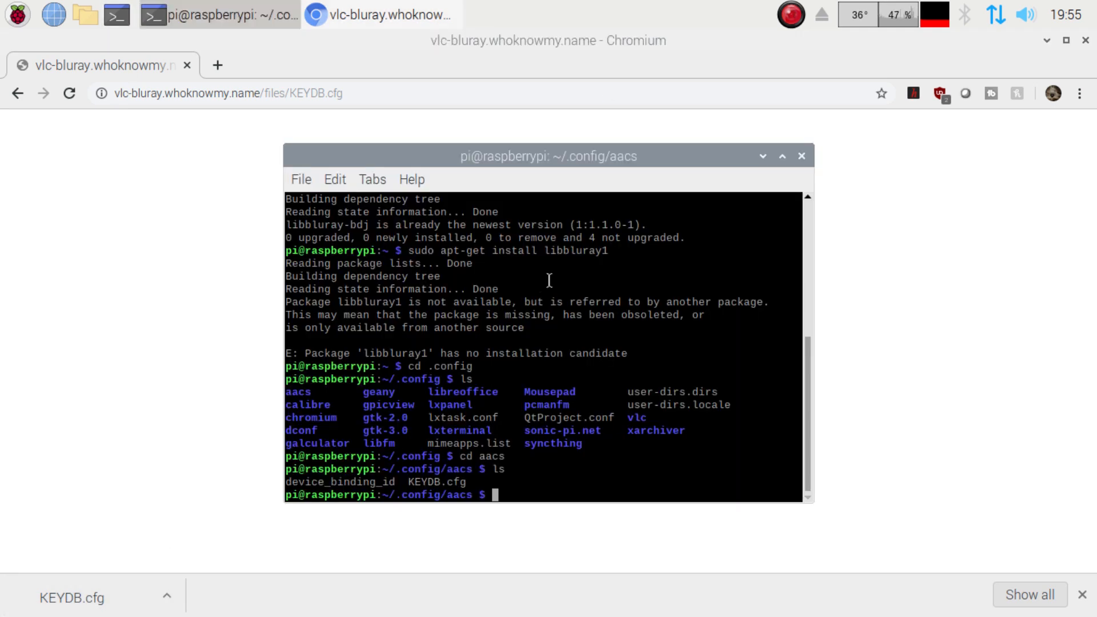
Step: Change into ~/Downloads and confirm KEYDB.cfg is listed there
type("cd downl")
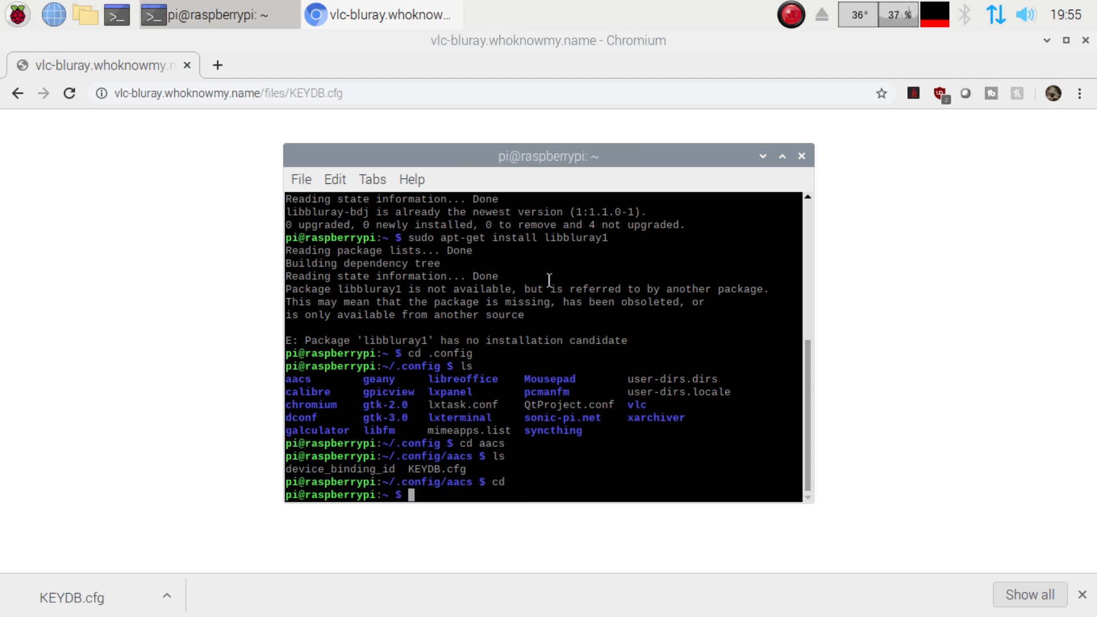
type("cd")
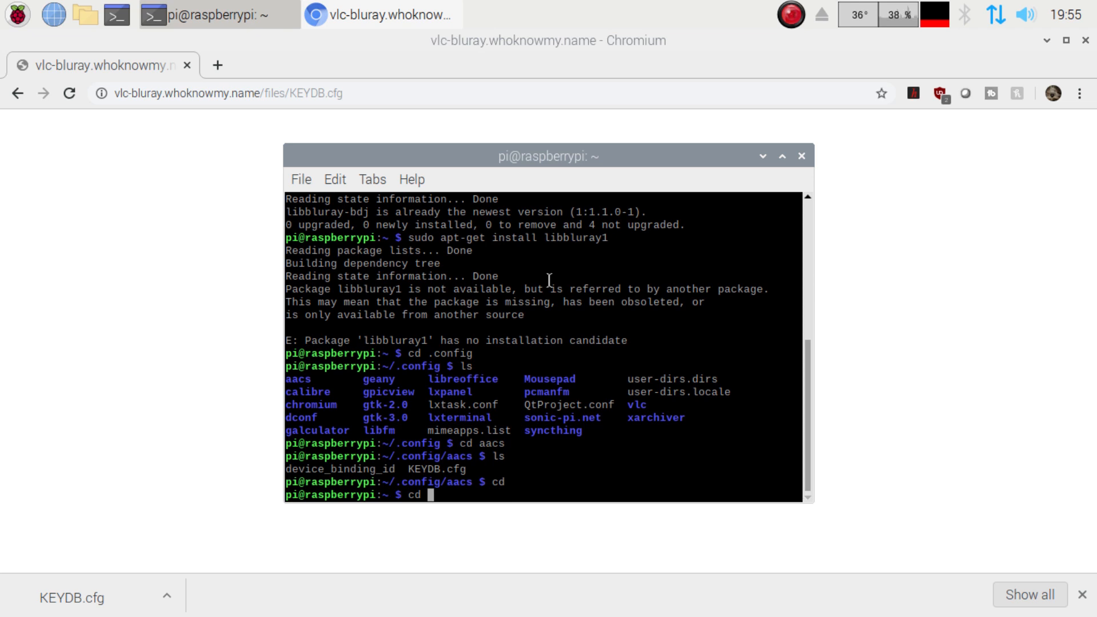
type("Down")
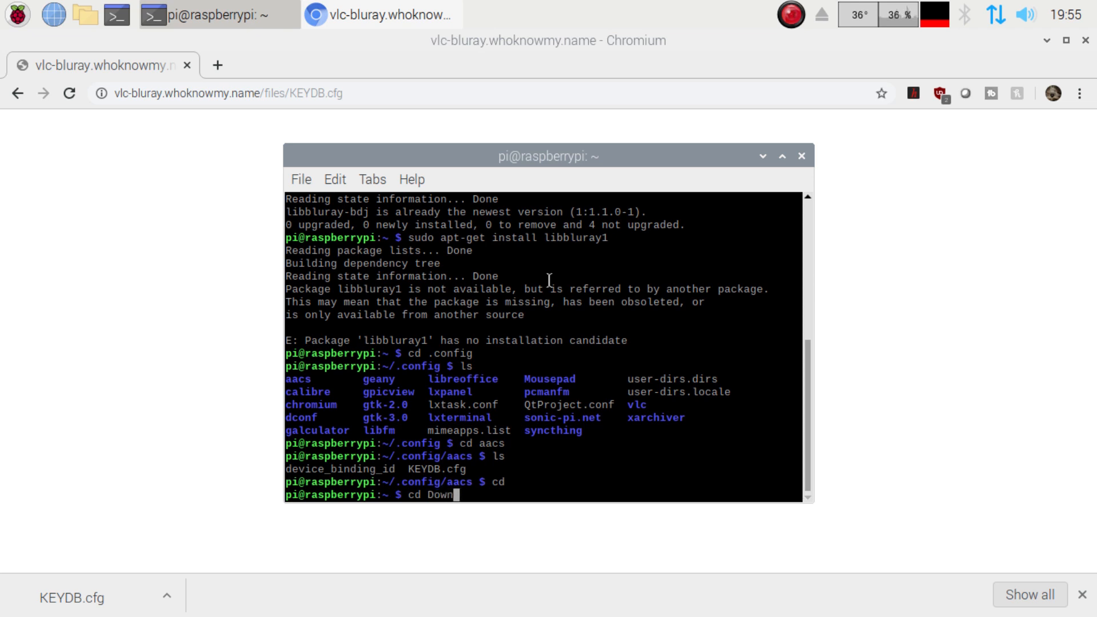
key("Return")
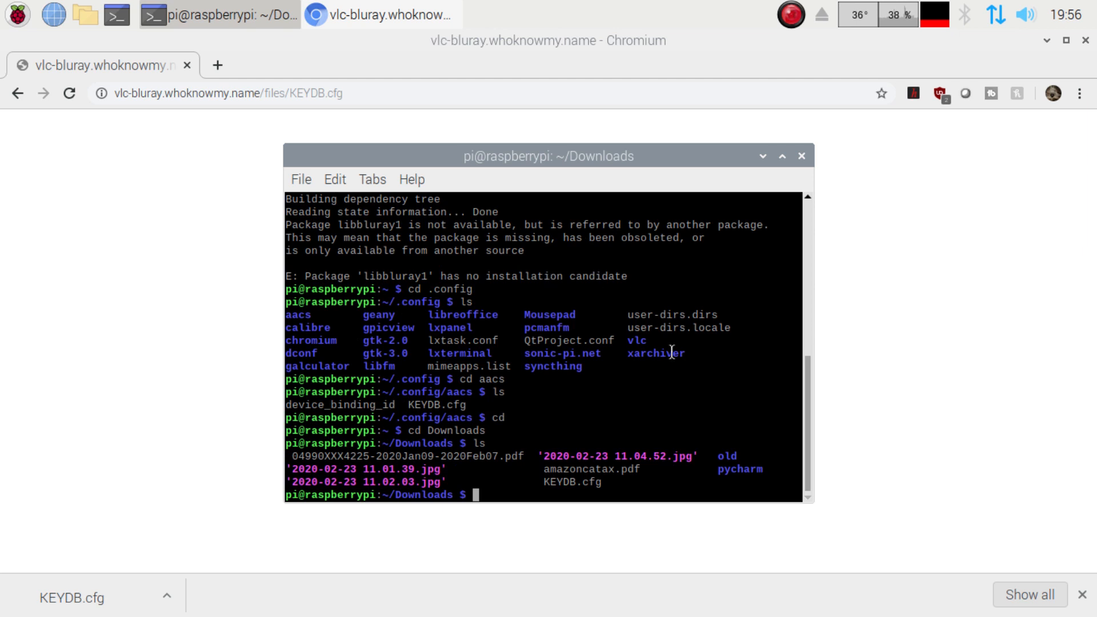
mouse_move(549, 481)
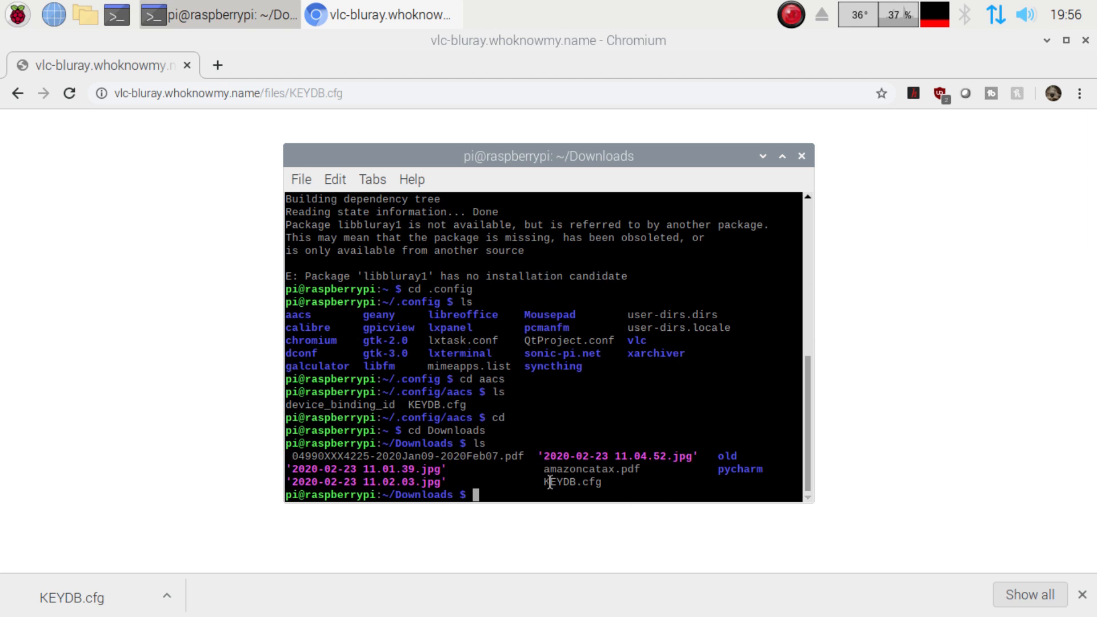
mouse_move(612, 492)
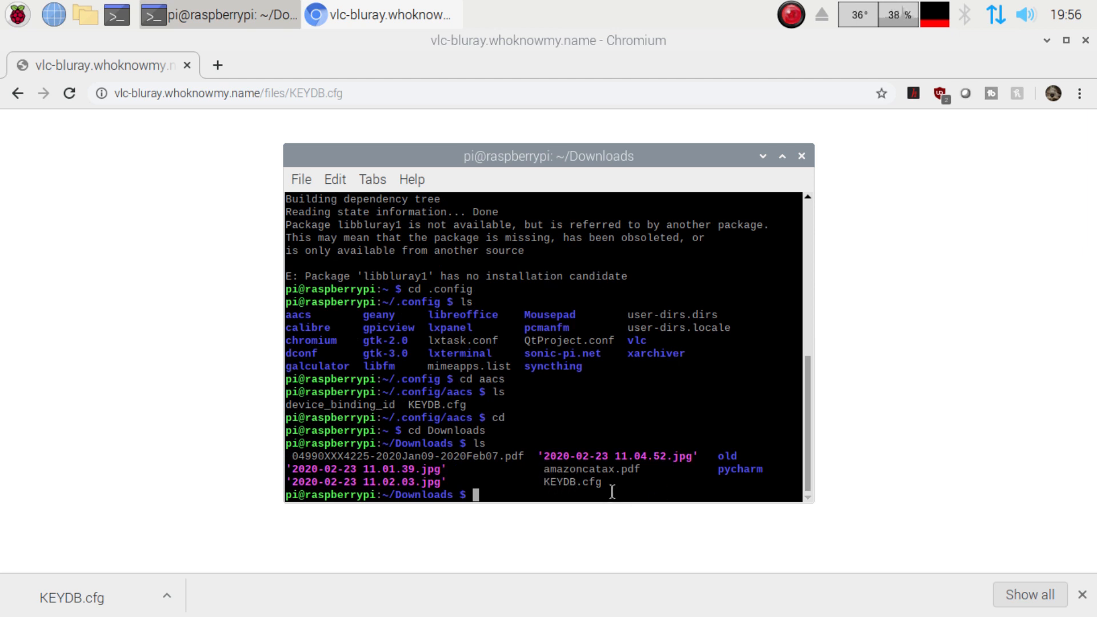
mouse_move(628, 477)
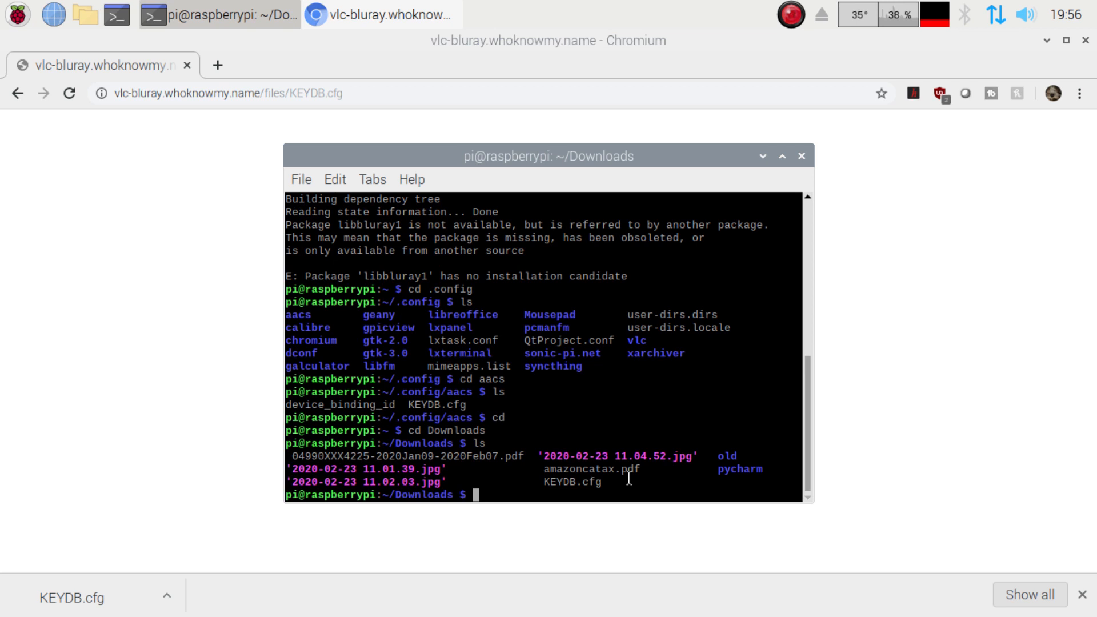
Step: Enter sudo mv KEYDB.cfg ~/.config/aacs/ at the prompt without running it yet
type("s")
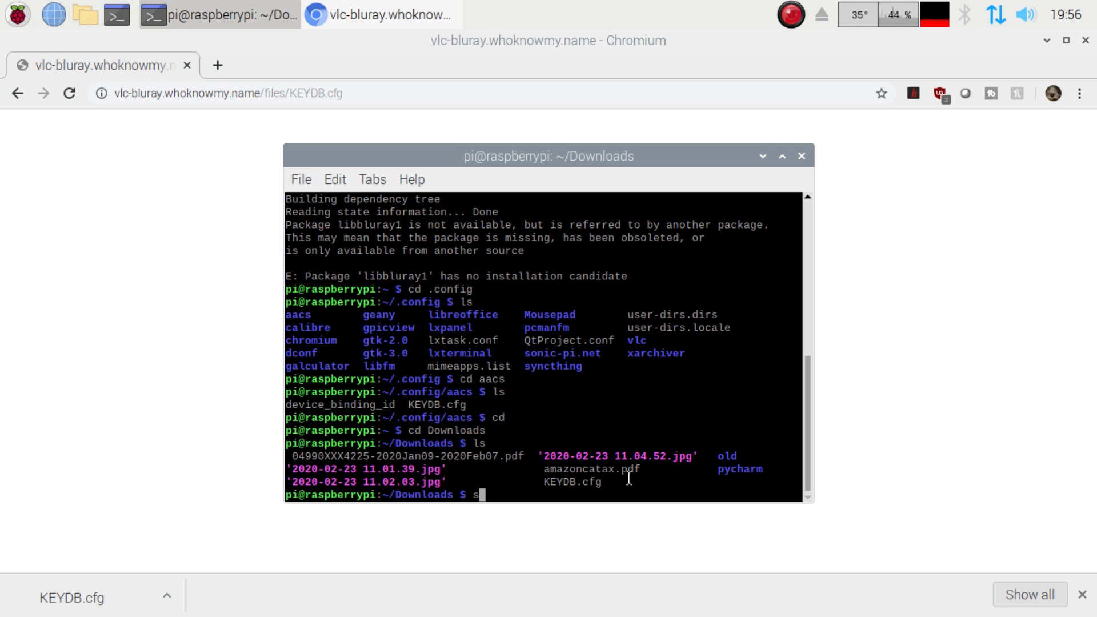
type("udo mv")
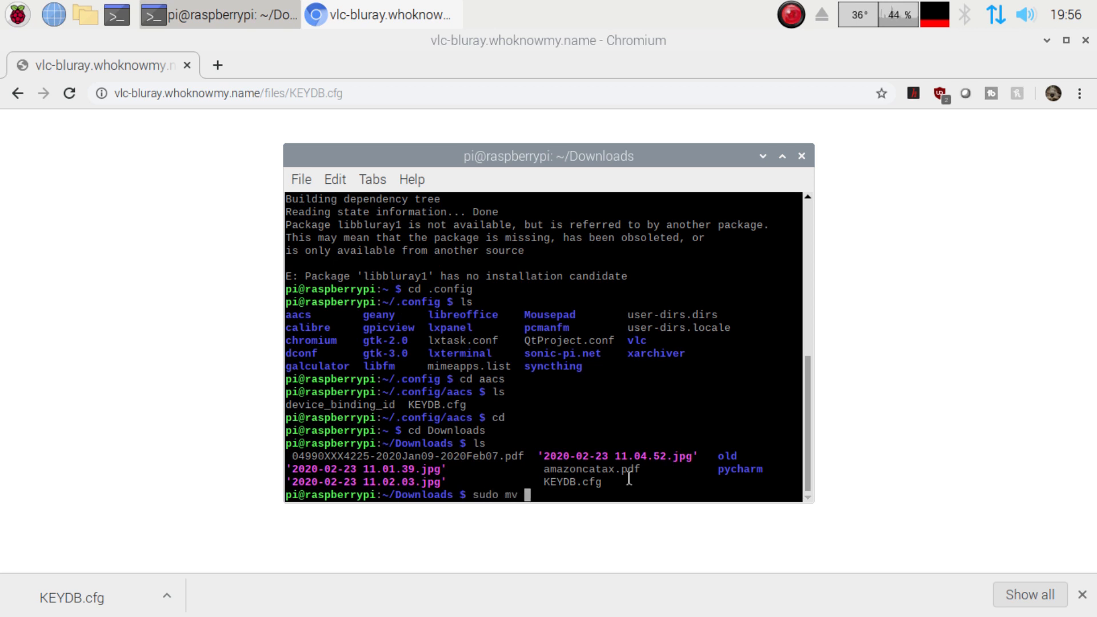
type("KEYDB.cfg")
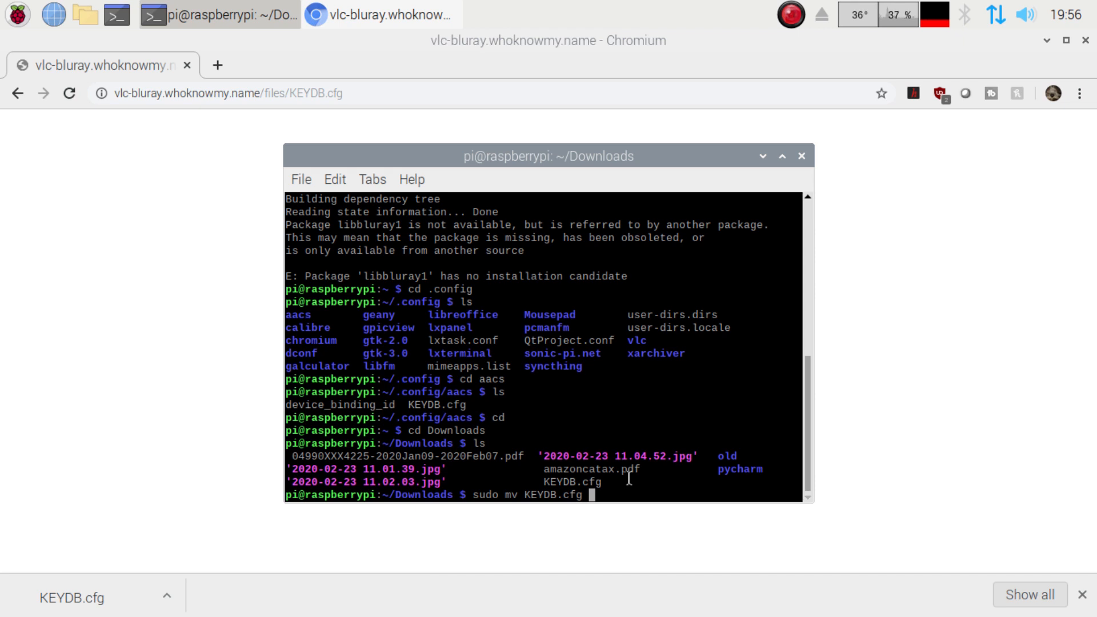
type("~/.co")
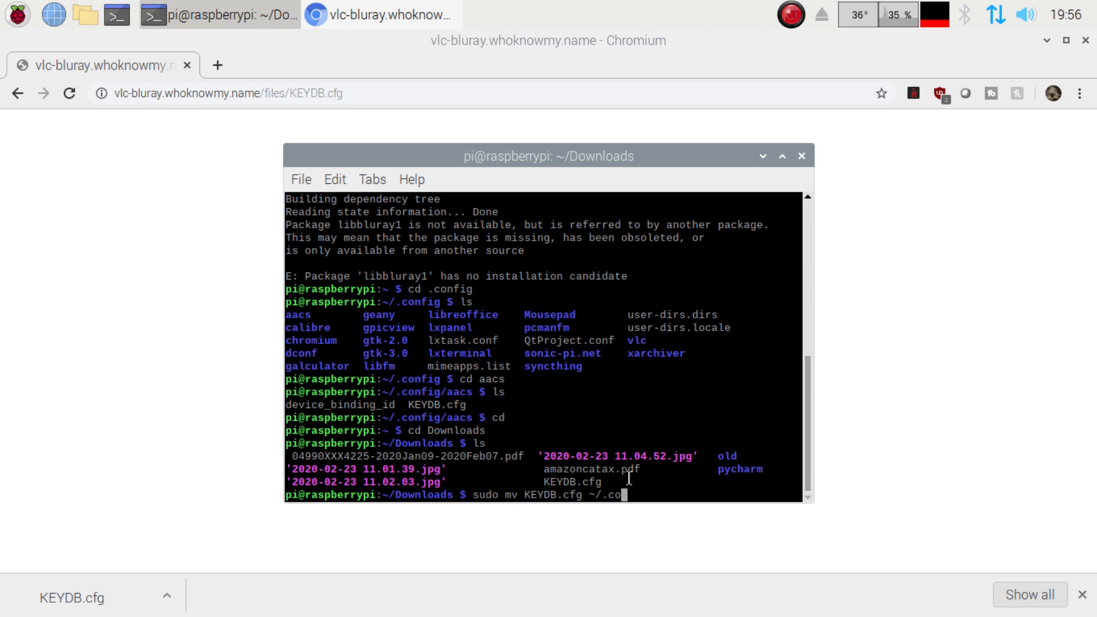
type("fig")
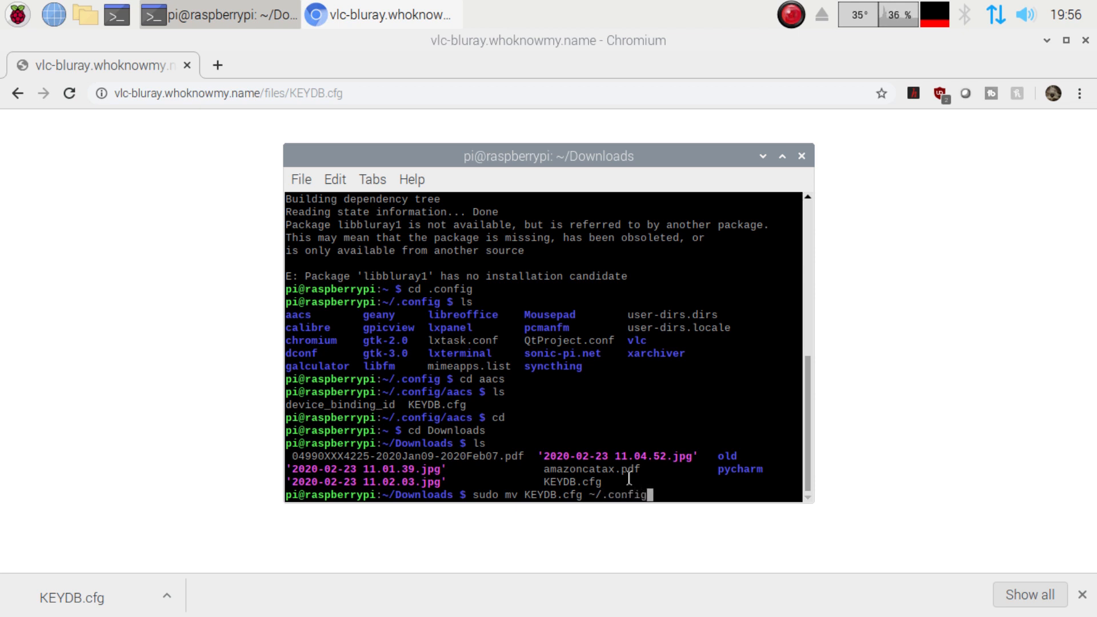
type("a")
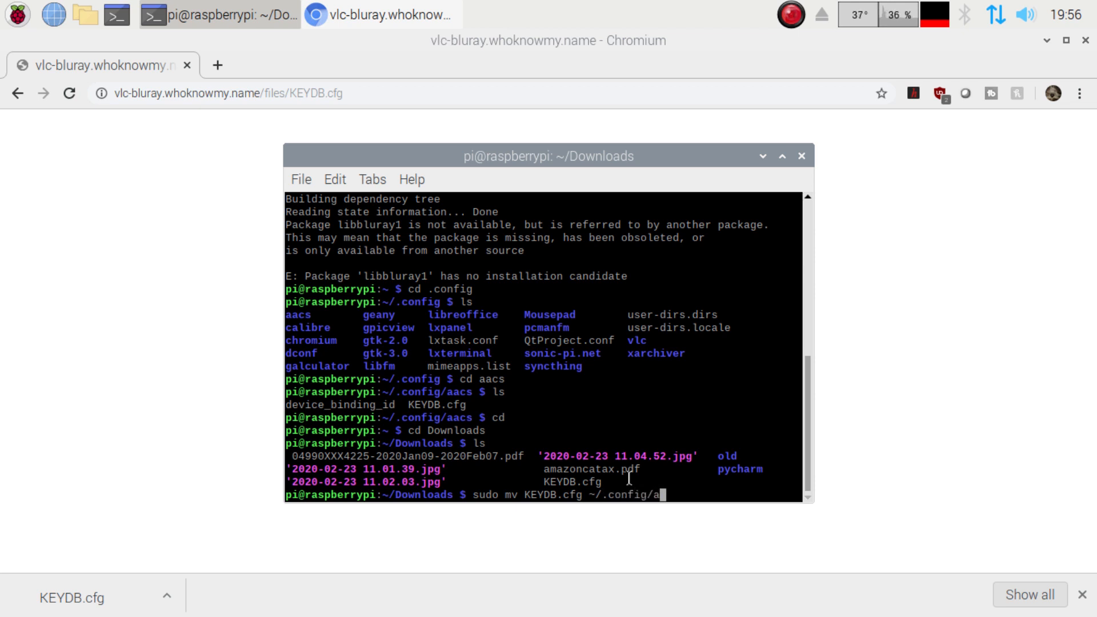
type("acs/")
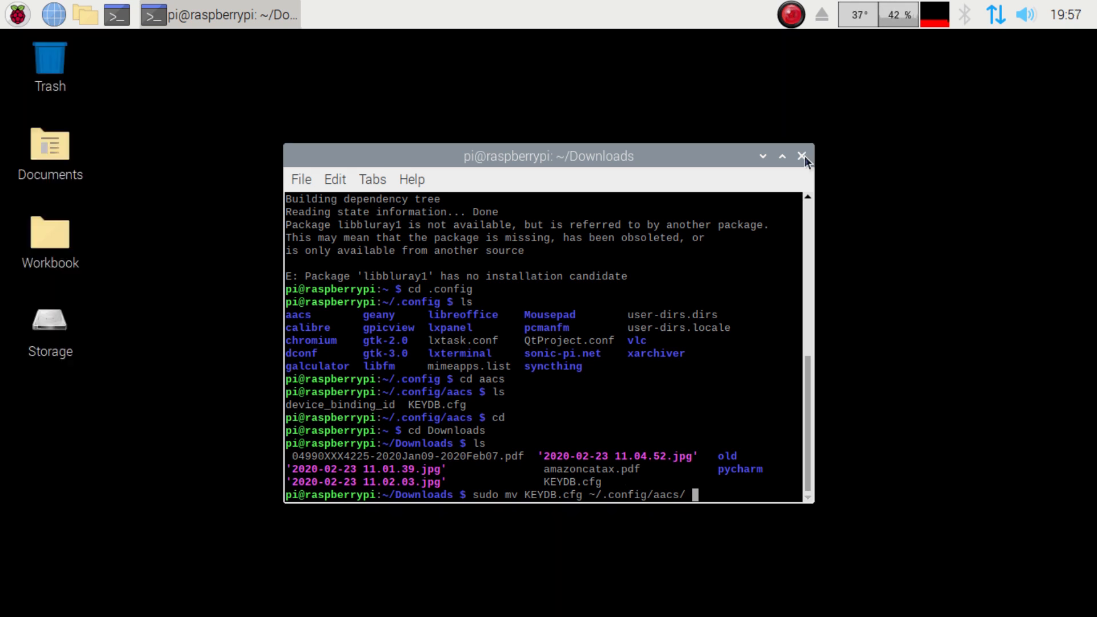
Step: Close the terminal and cancel the Blu-ray 'Removable medium is inserted' prompt
left_click(802, 155)
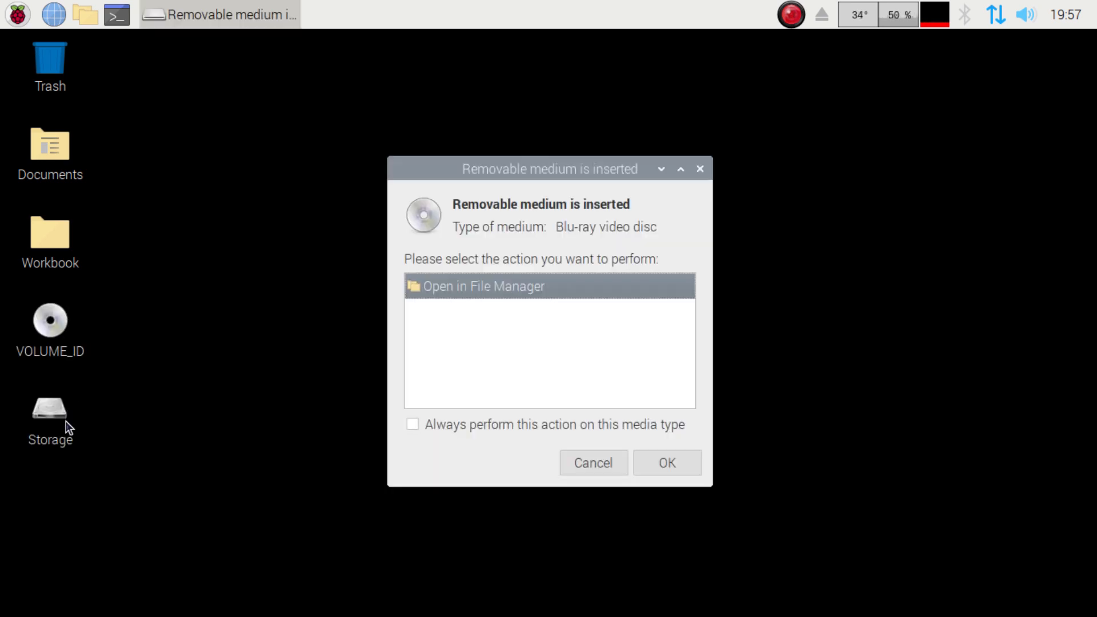
mouse_move(499, 314)
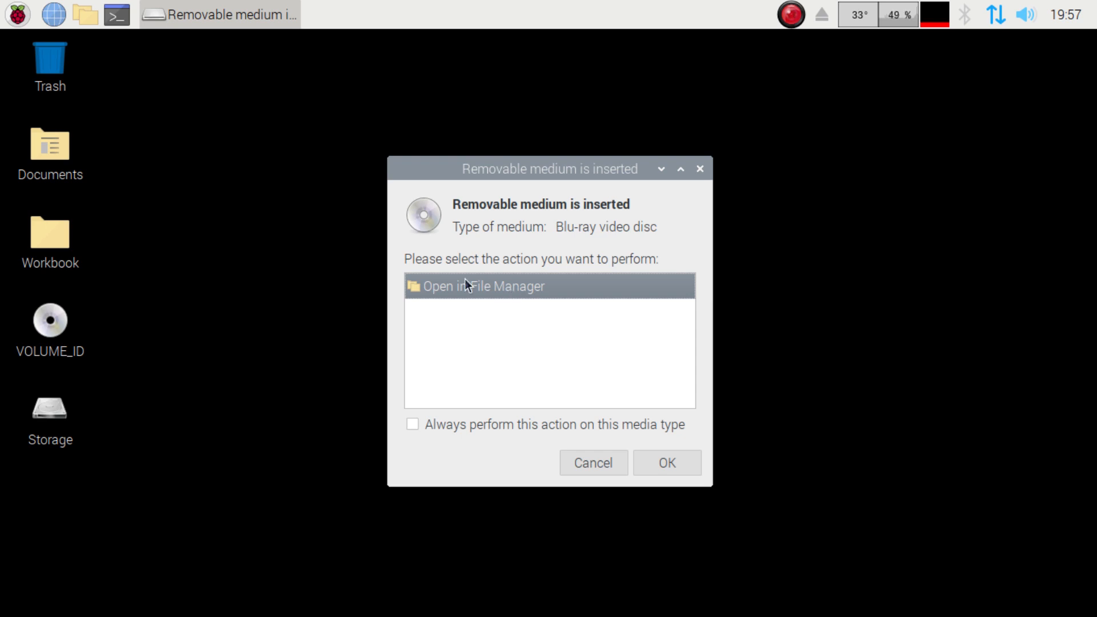
mouse_move(558, 365)
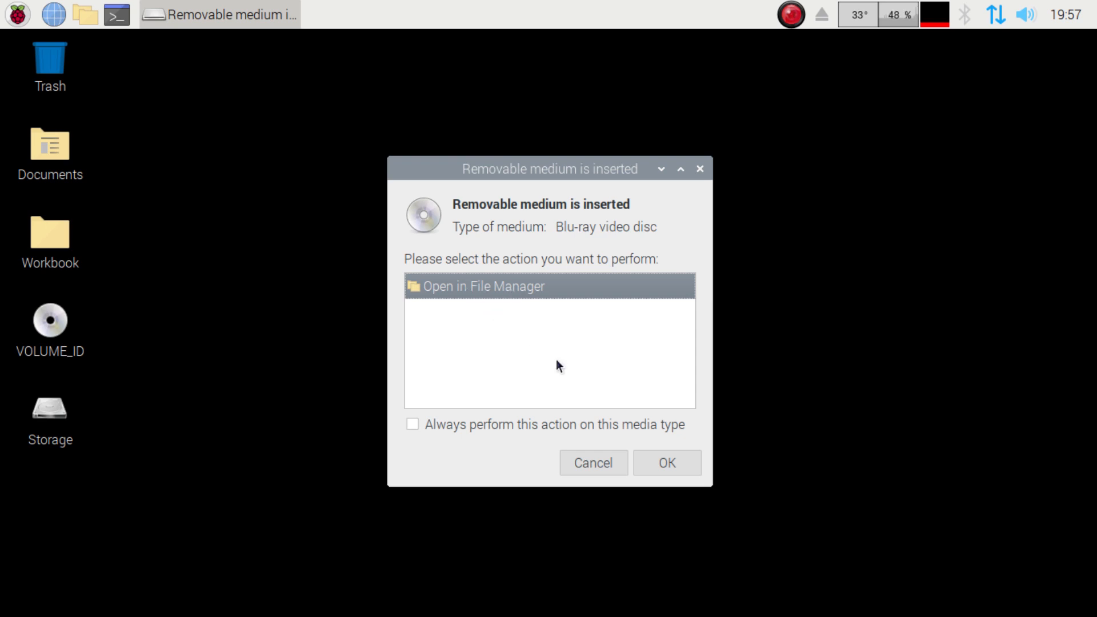
left_click(592, 462)
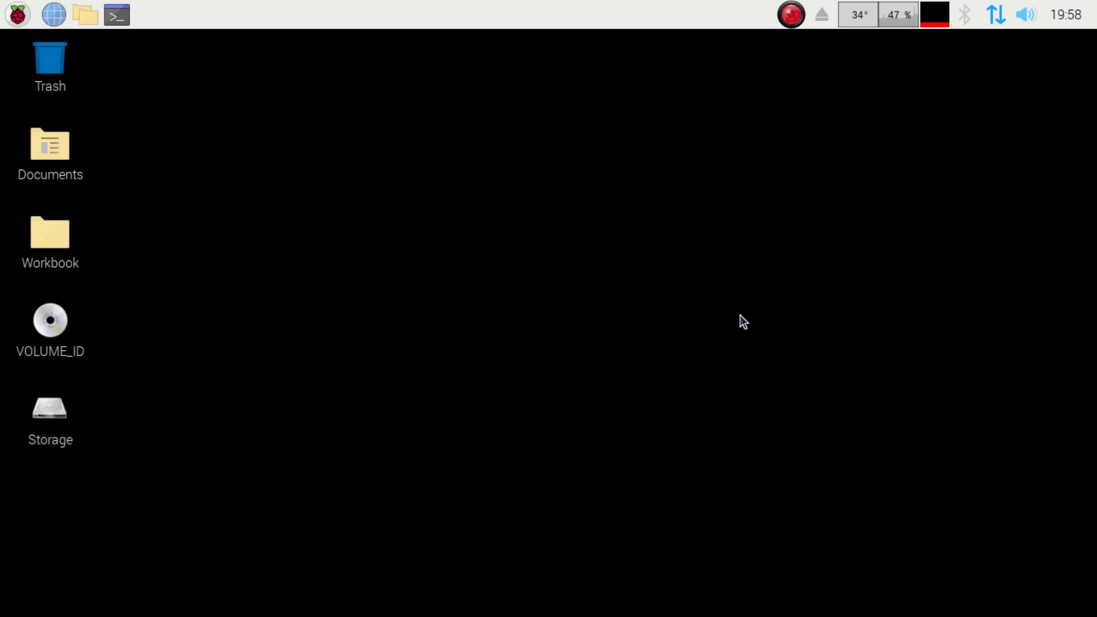
Step: Open the Raspberry application menu at Sound & Video, listing VLC Media Player
left_click(16, 14)
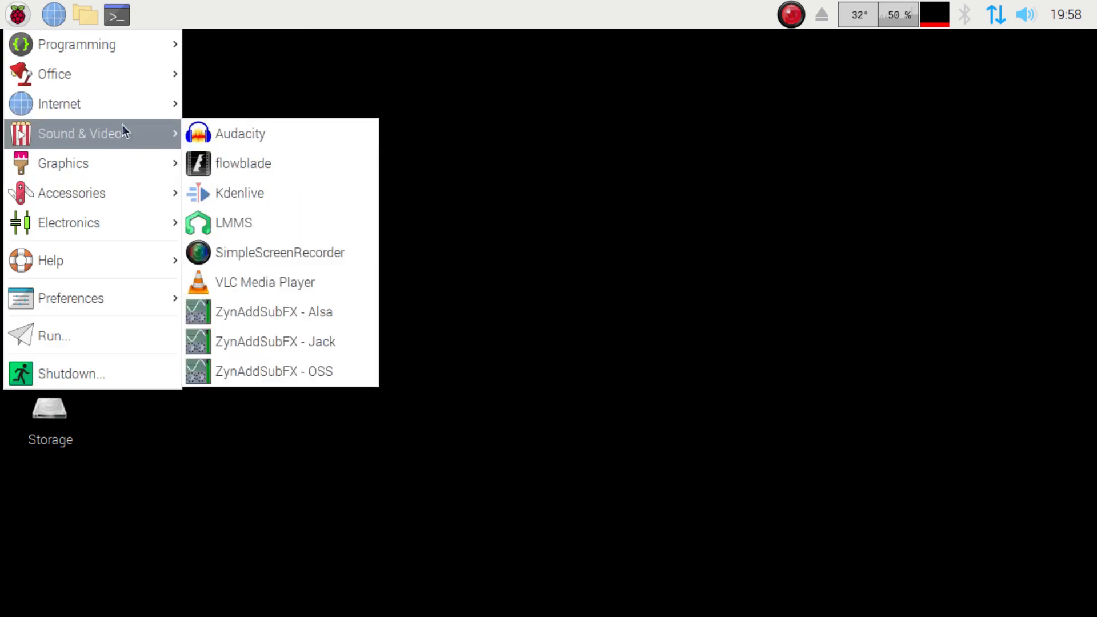
mouse_move(324, 289)
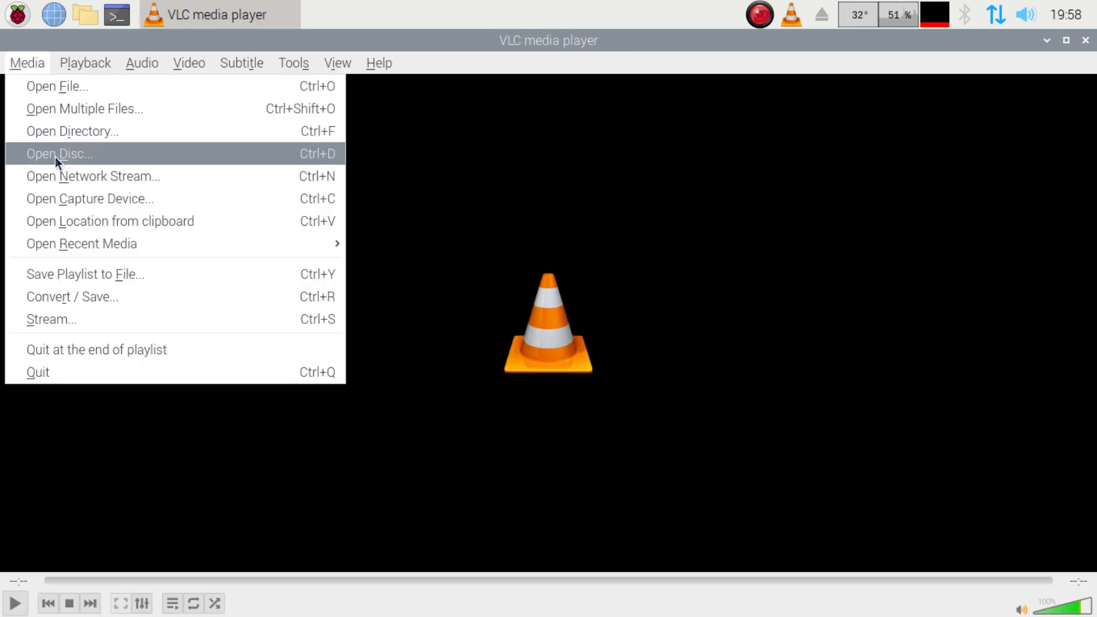
Step: Open the disc as Blu-ray with No disc menus ticked and start playback
left_click(59, 153)
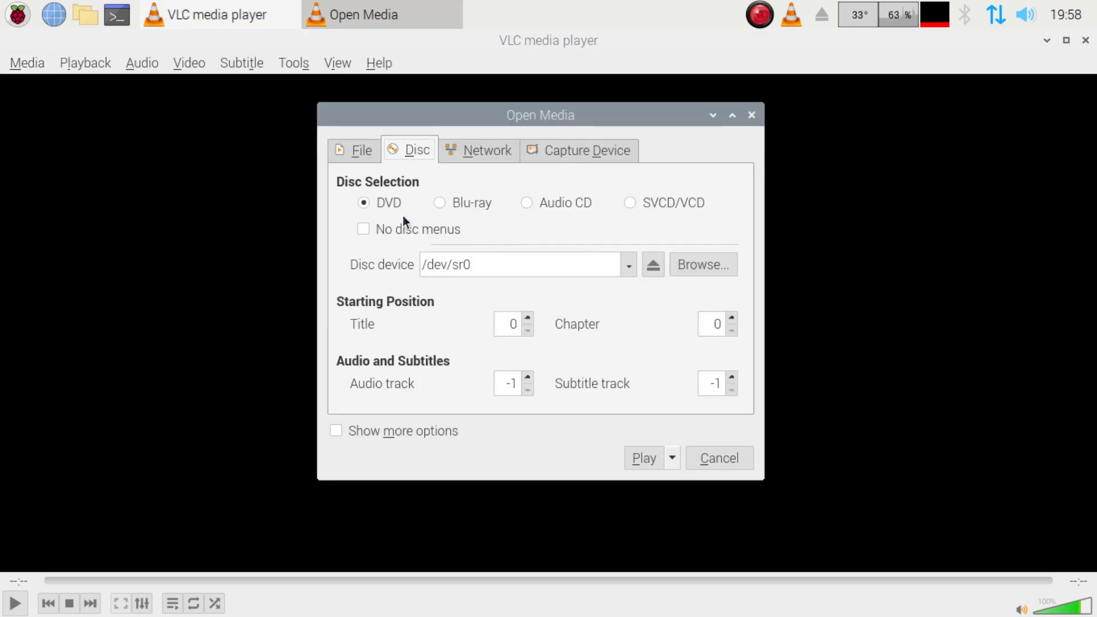
left_click(439, 203)
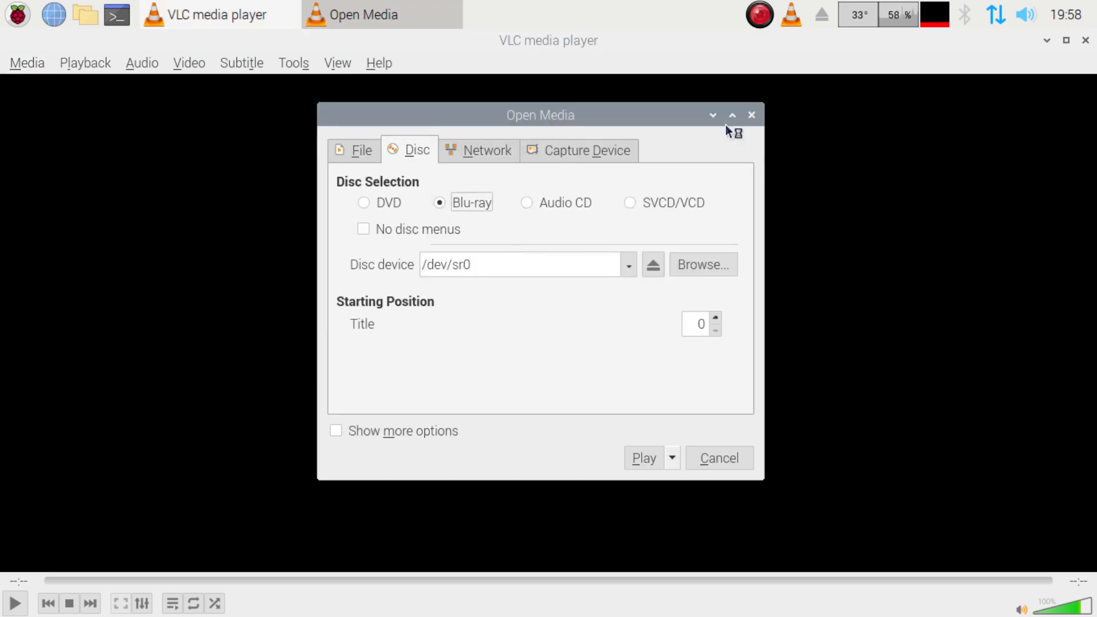
left_click(364, 229)
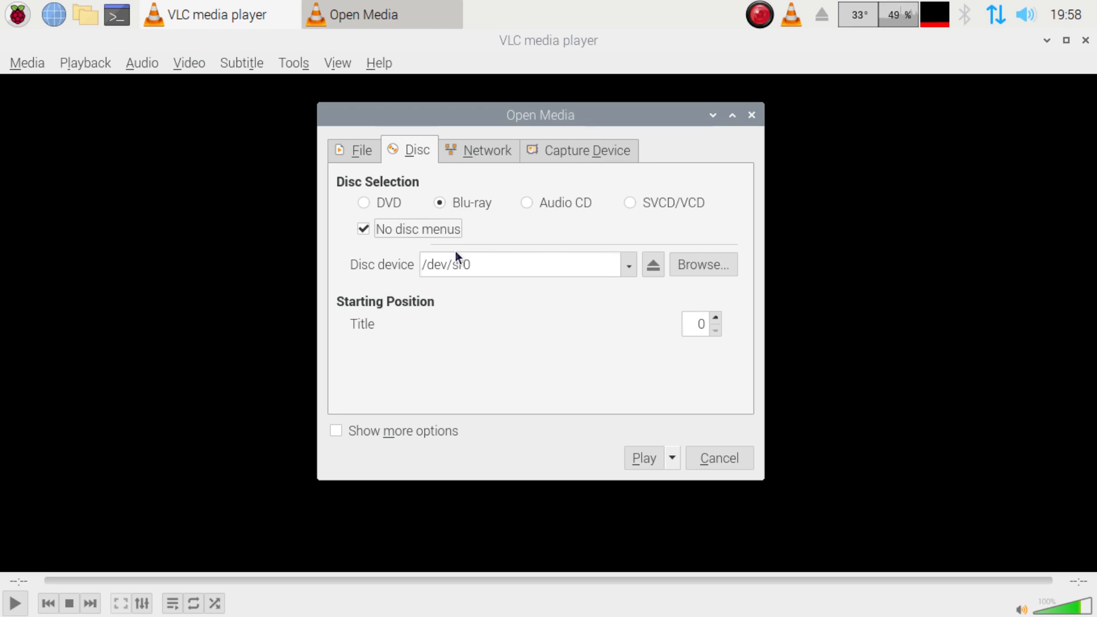
mouse_move(489, 262)
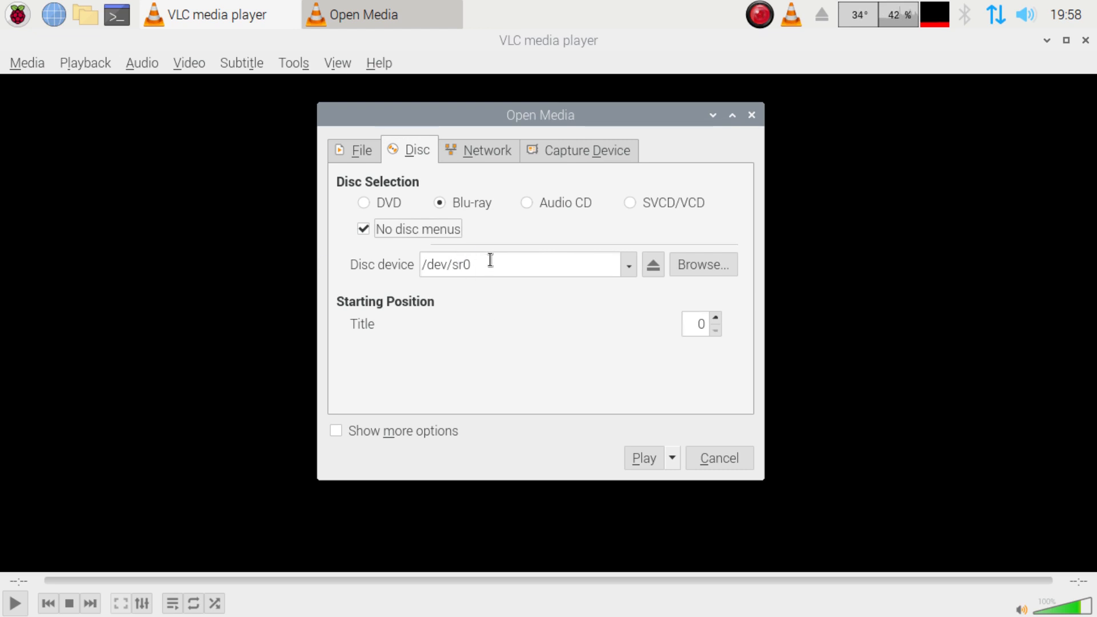
mouse_move(628, 265)
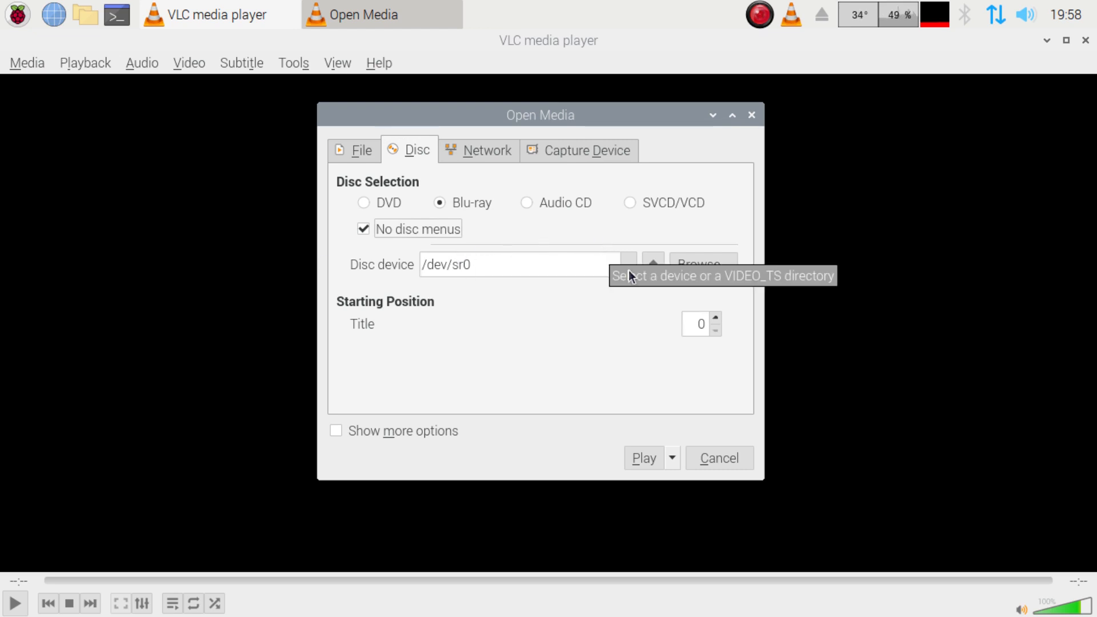
mouse_move(513, 295)
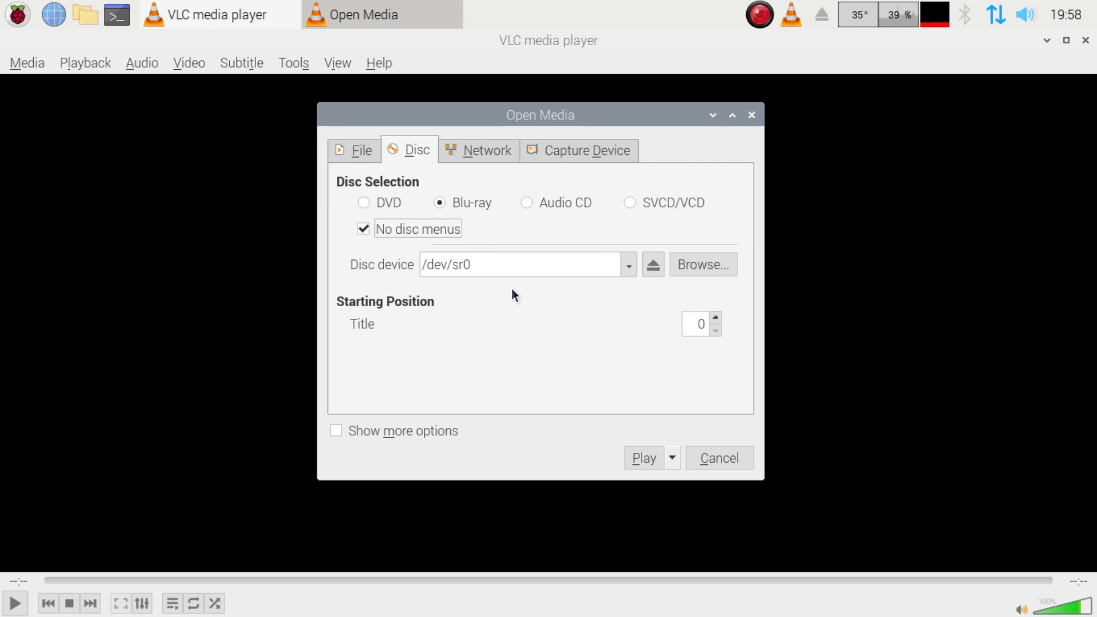
mouse_move(323, 450)
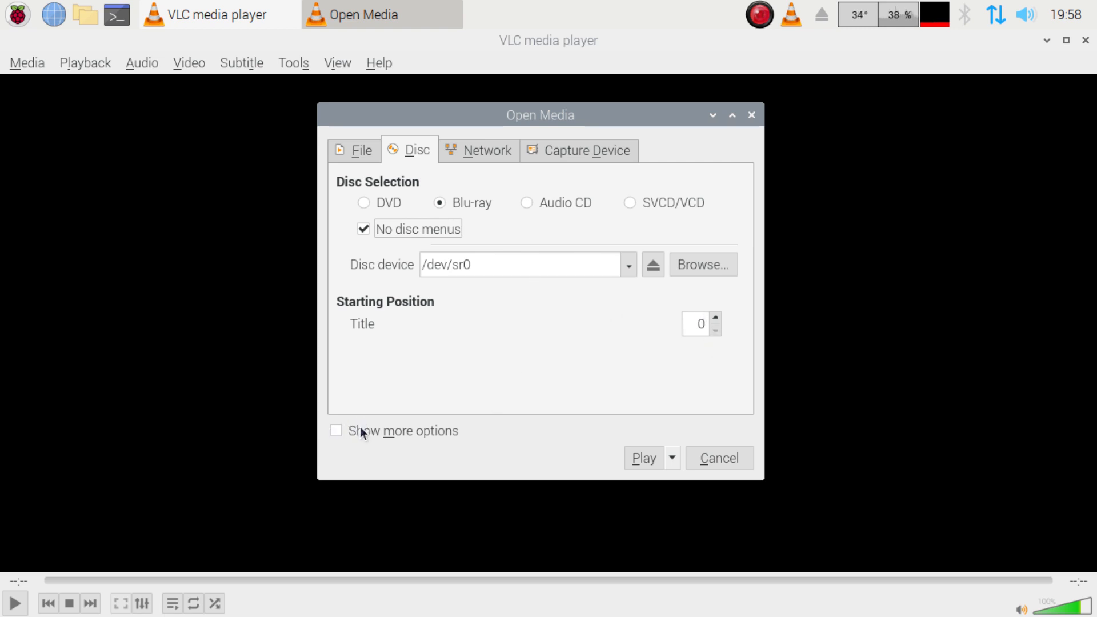
mouse_move(377, 420)
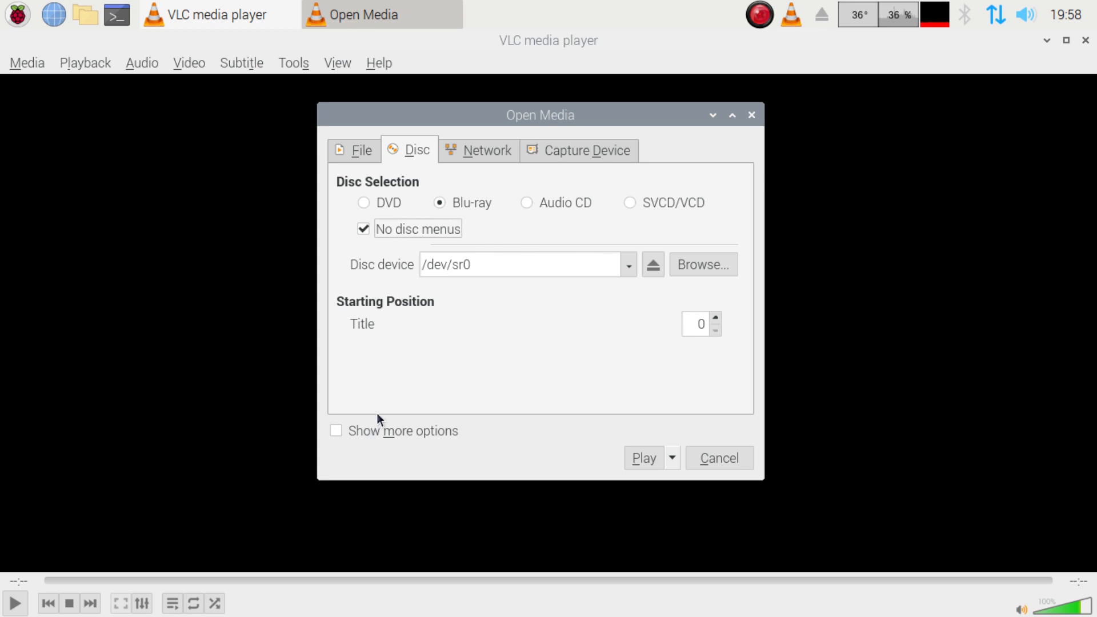
mouse_move(420, 393)
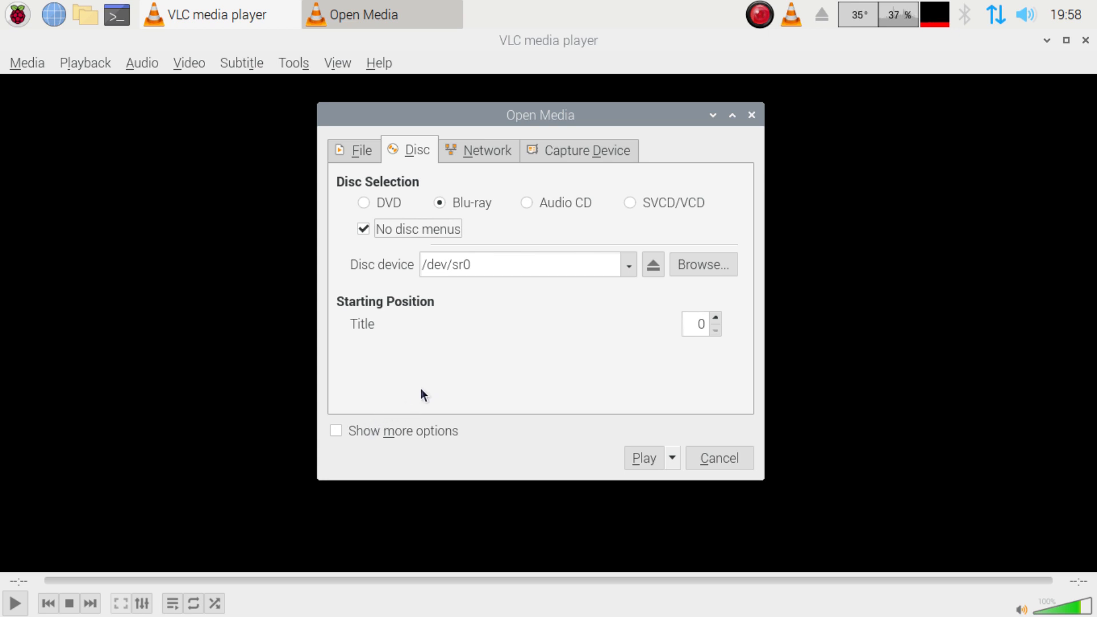
mouse_move(484, 401)
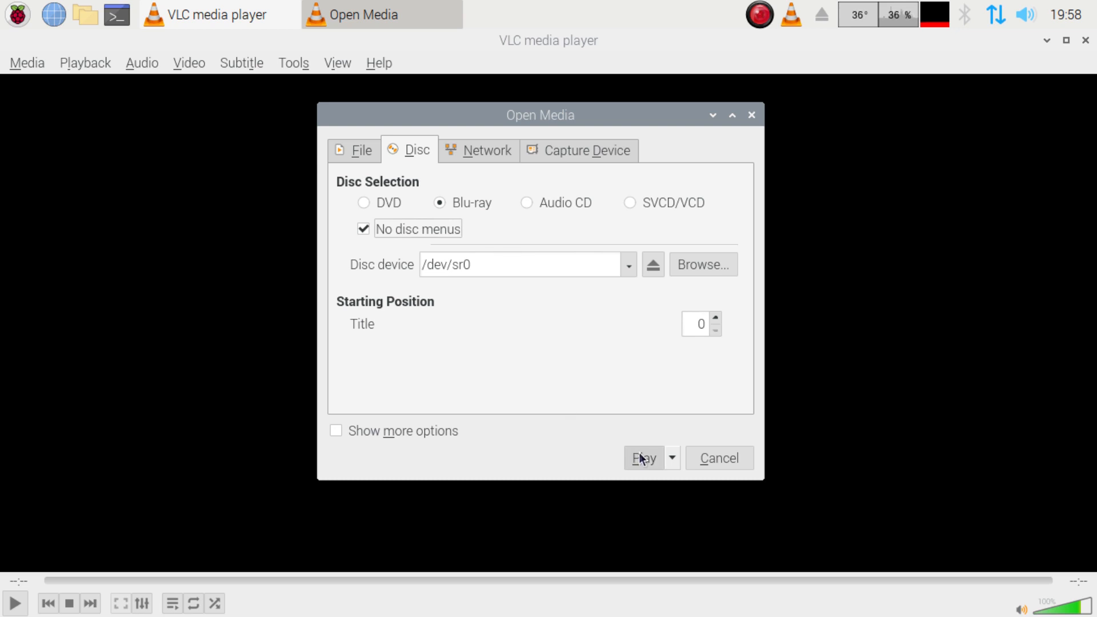
mouse_move(650, 448)
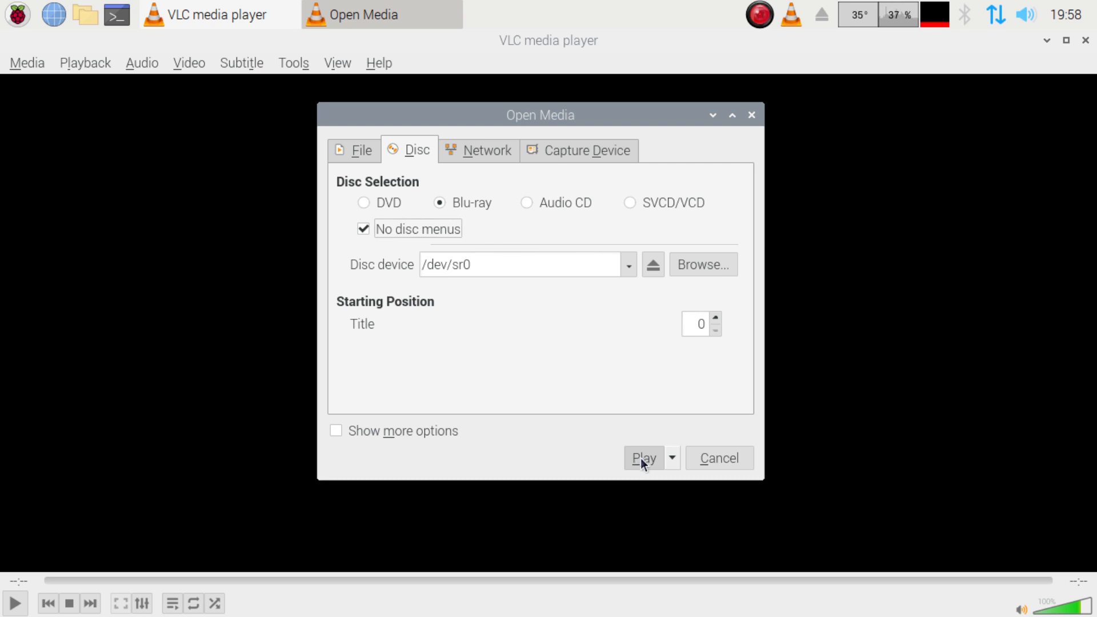
left_click(643, 458)
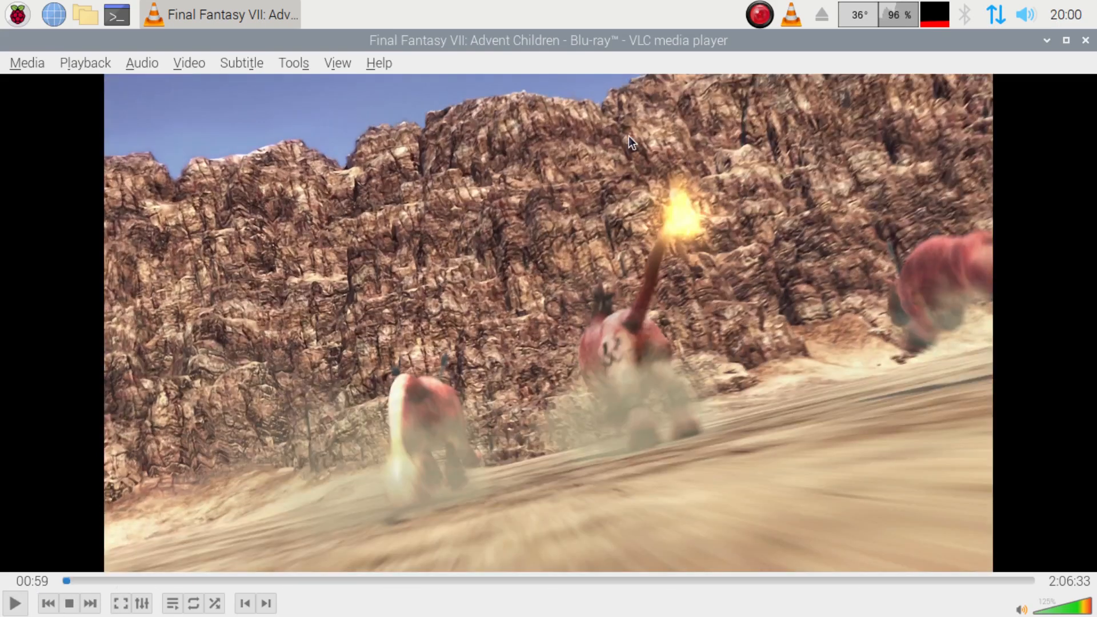
mouse_move(920, 32)
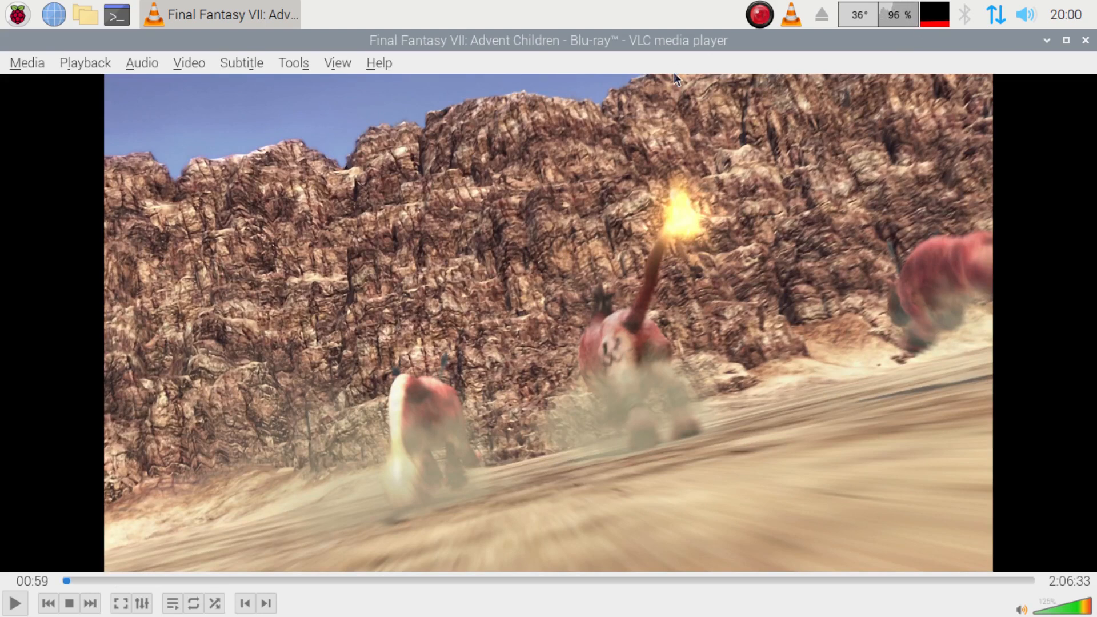
mouse_move(707, 6)
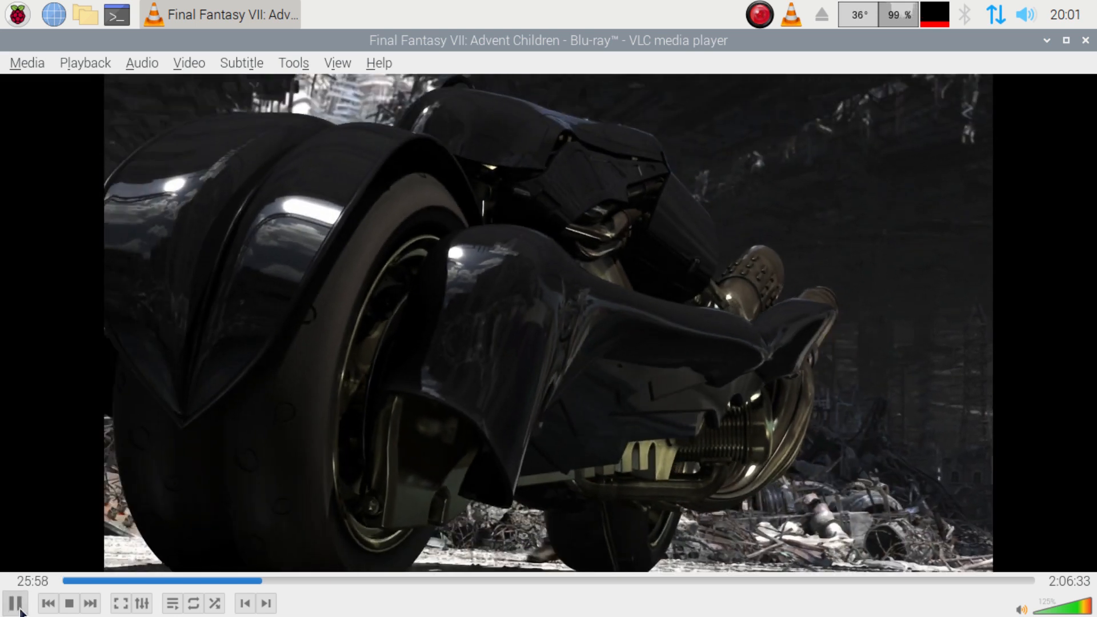
Step: Pause the Final Fantasy VII: Advent Children film and close VLC
left_click(16, 603)
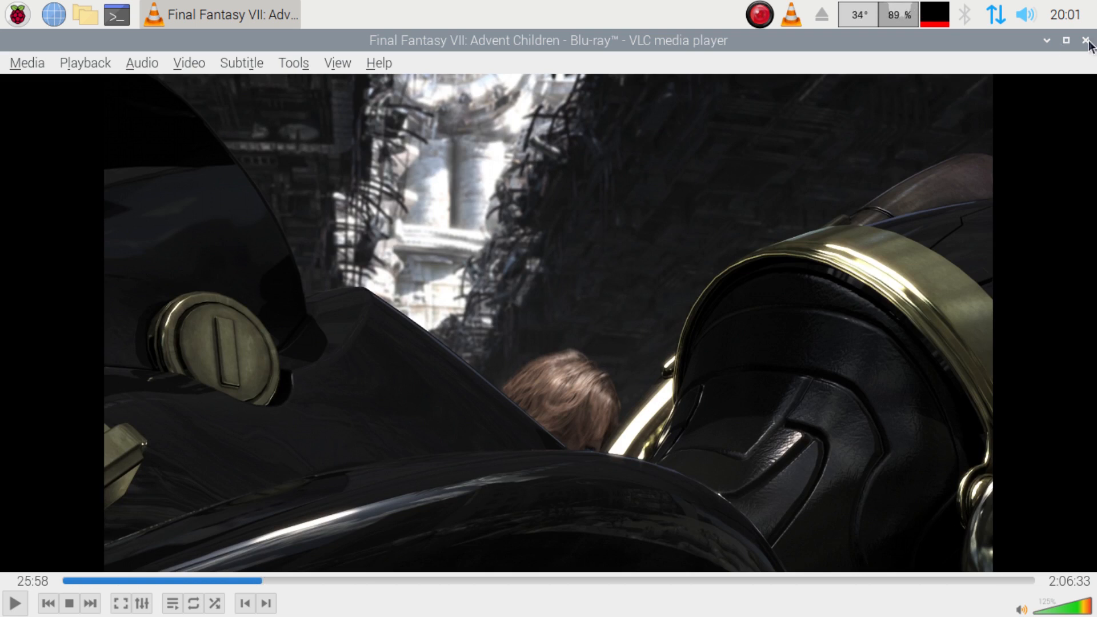
left_click(1087, 41)
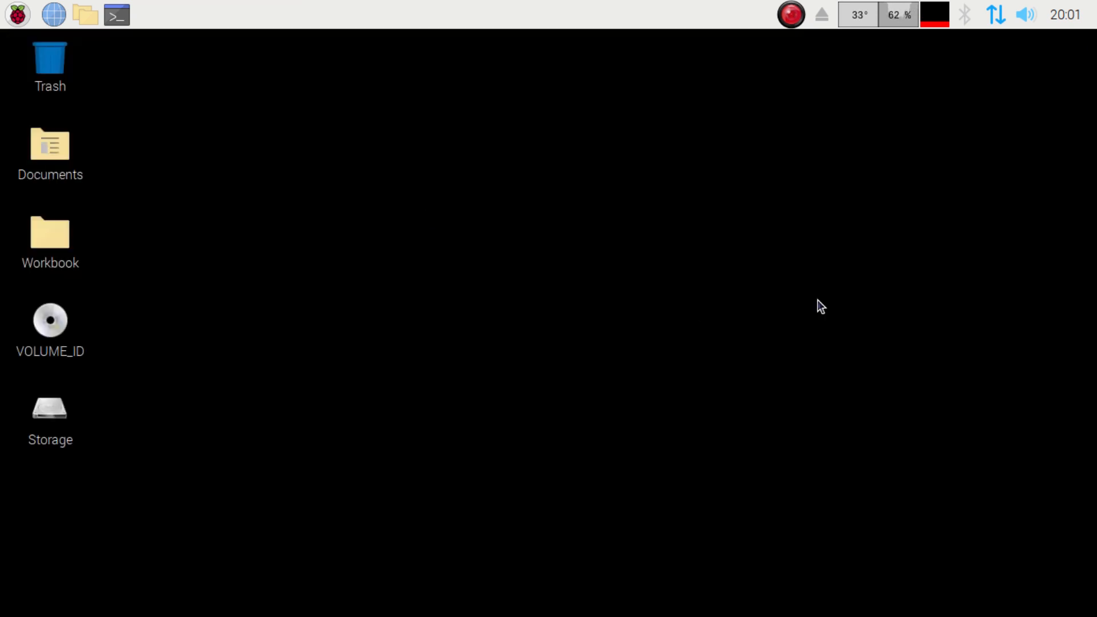